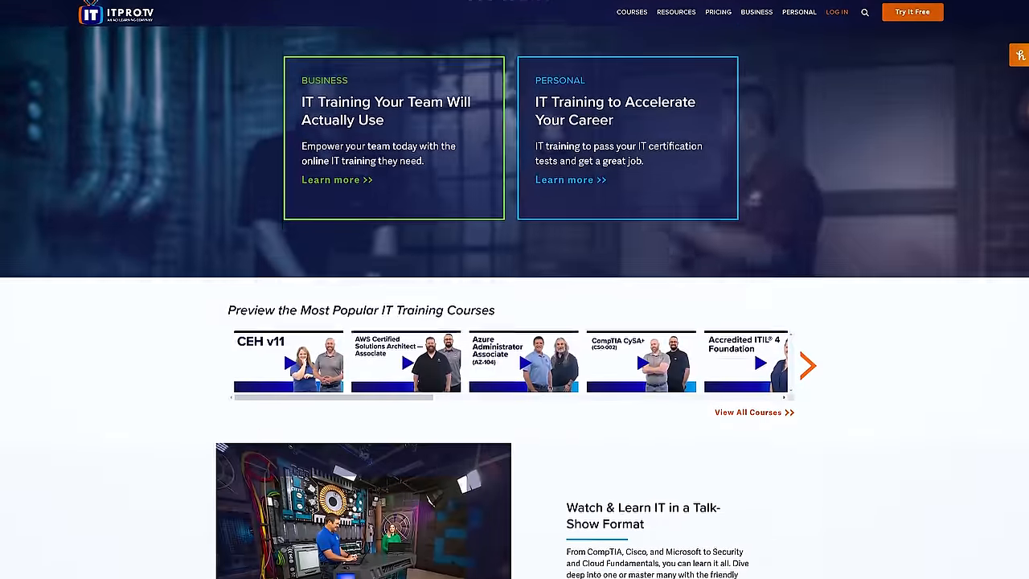
Scroll down the ITProTV home page toward the course library
scroll(down, 3)
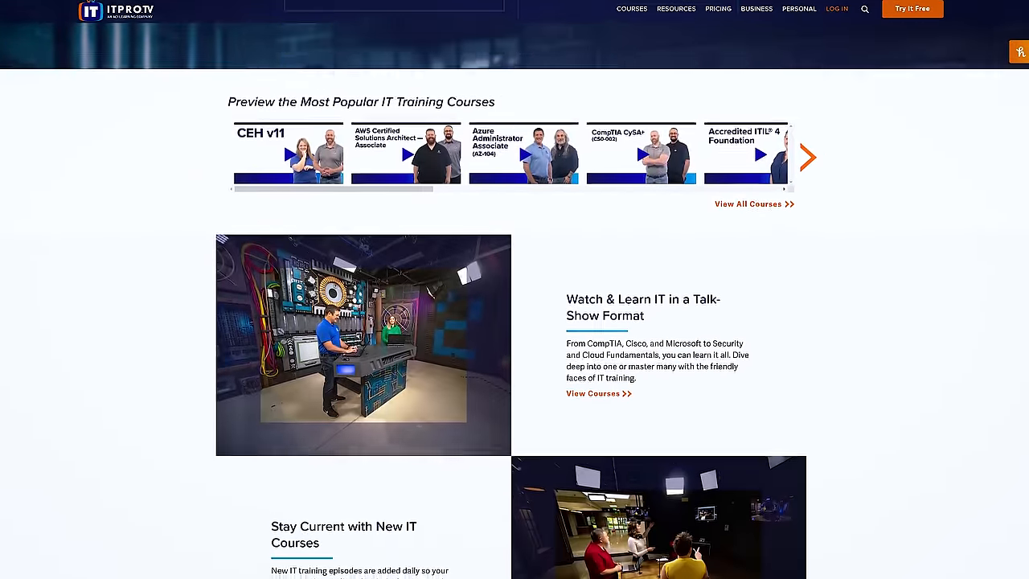
scroll(down, 3)
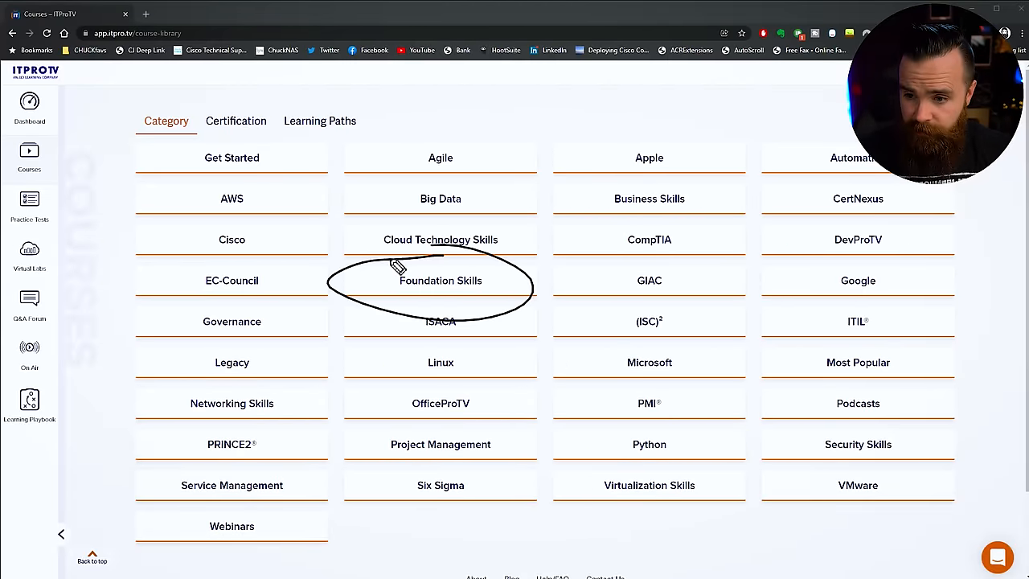
click(441, 279)
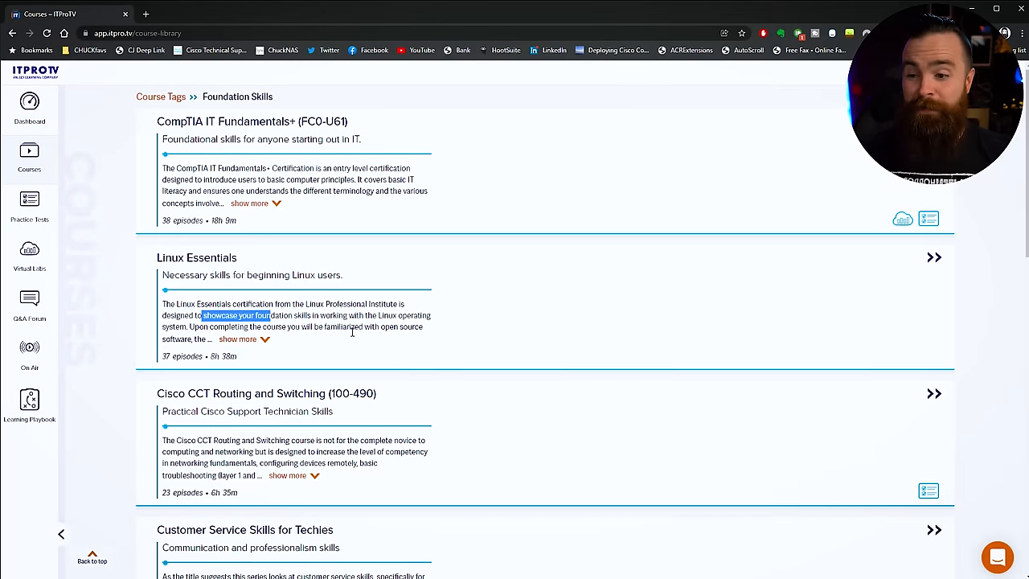
scroll(down, 3)
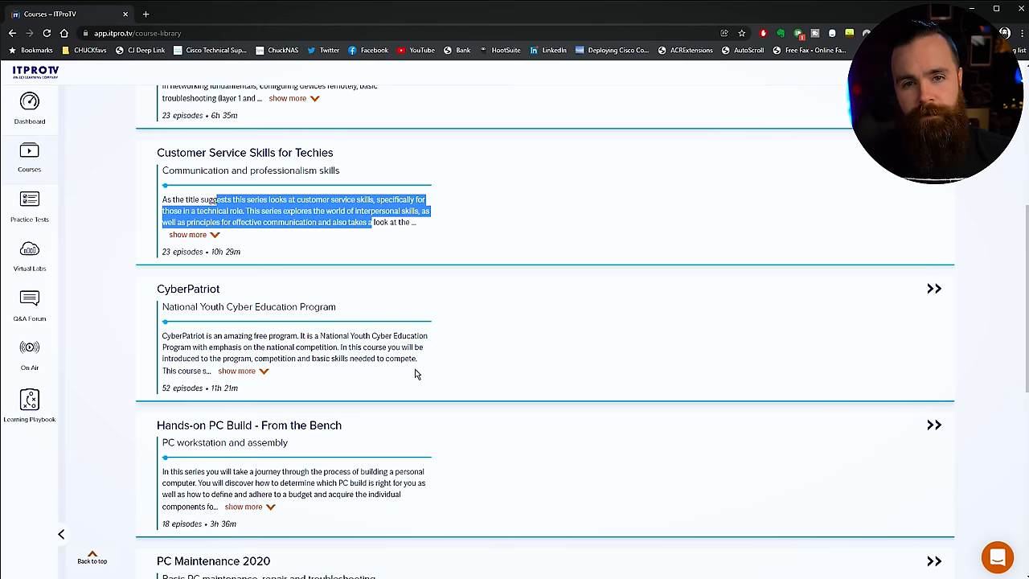
mouse_move(586, 411)
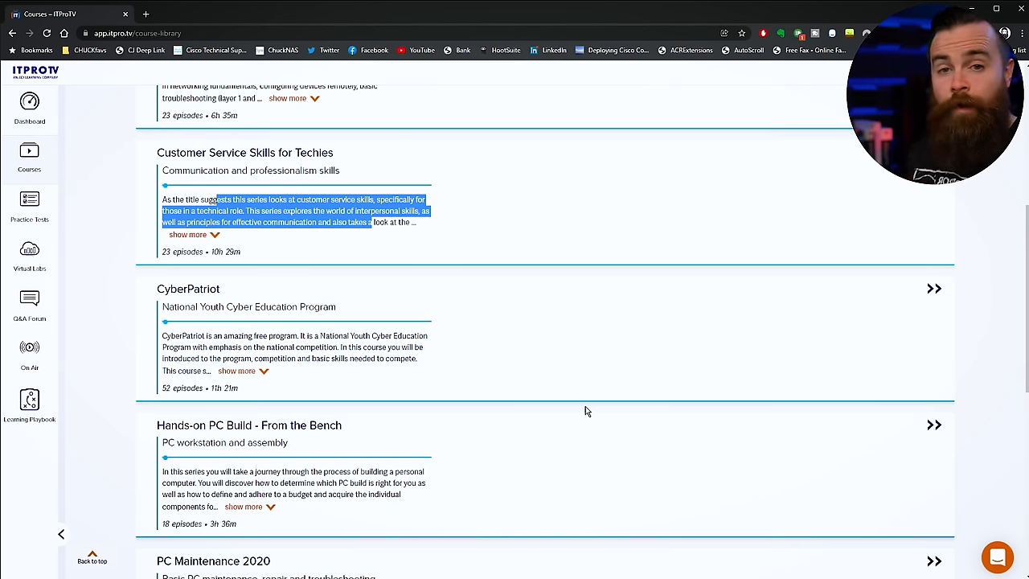
mouse_move(496, 440)
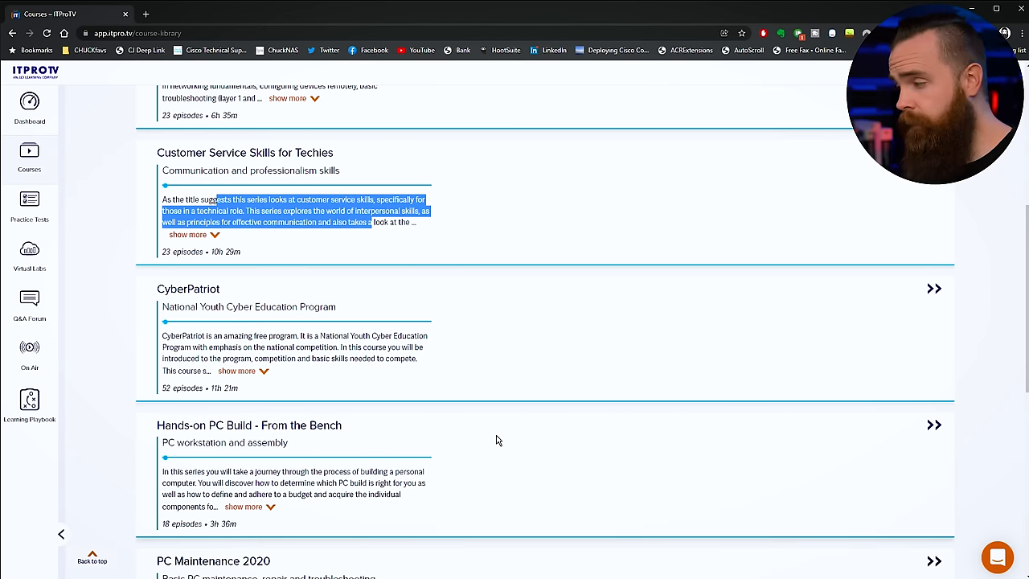
scroll(down, 3)
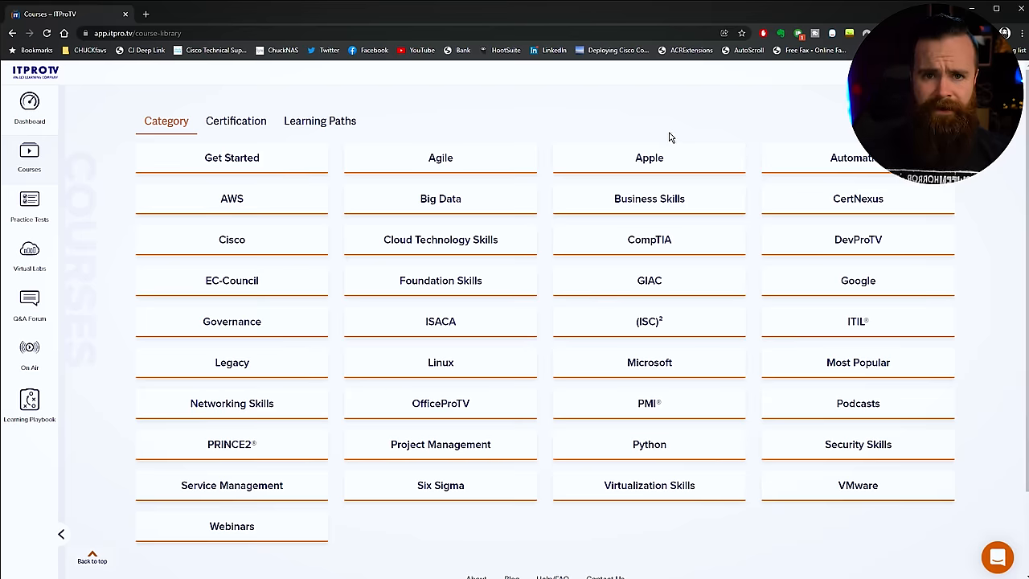
Open the Python category tile and browse its course listings
click(648, 444)
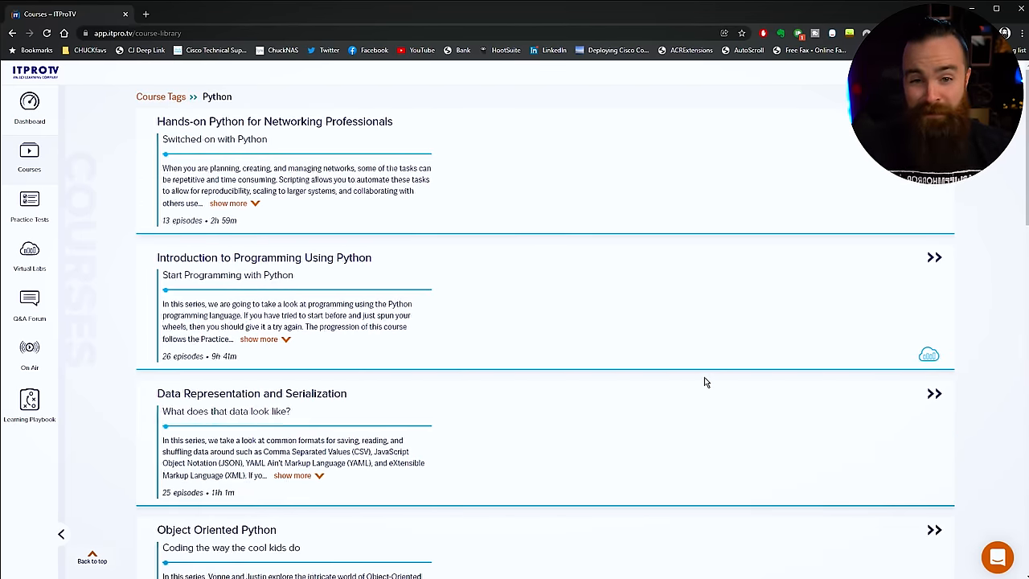
mouse_move(414, 201)
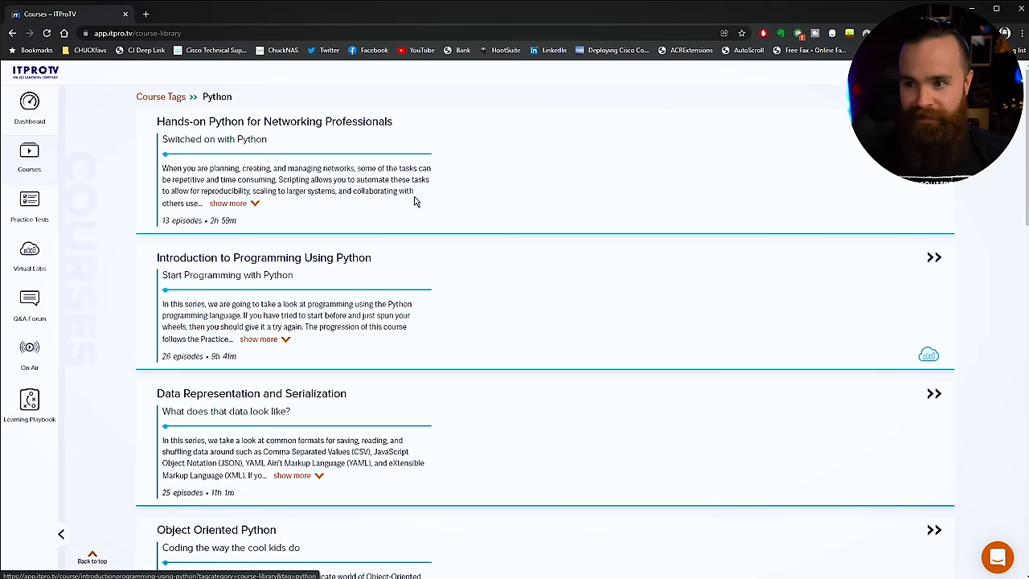
scroll(down, 3)
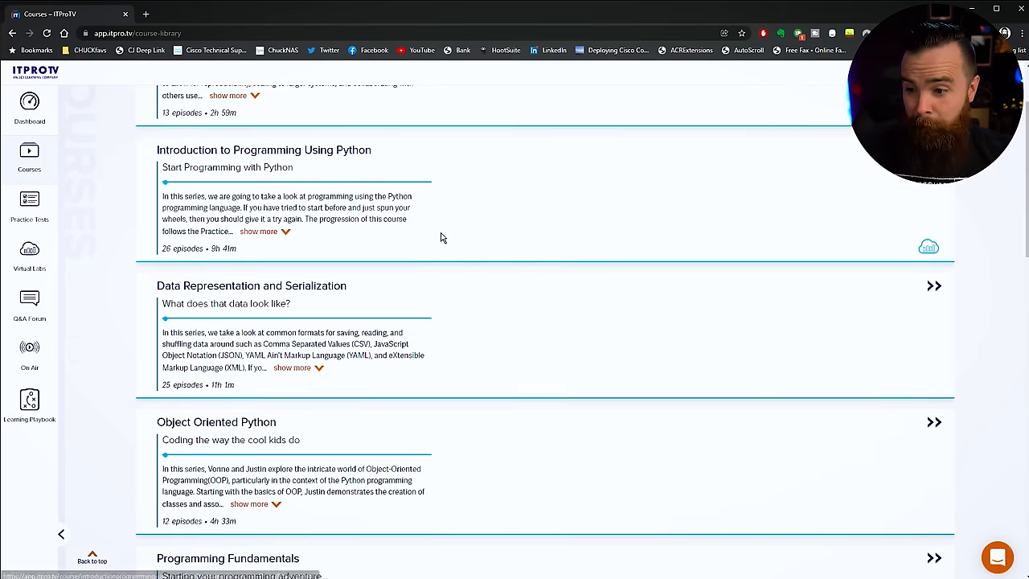
scroll(down, 3)
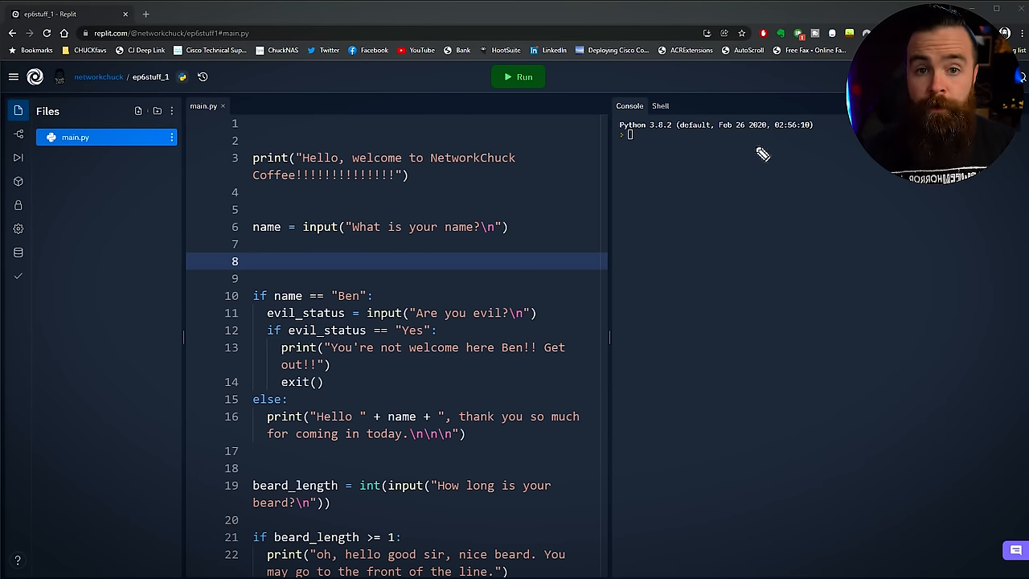
mouse_move(674, 218)
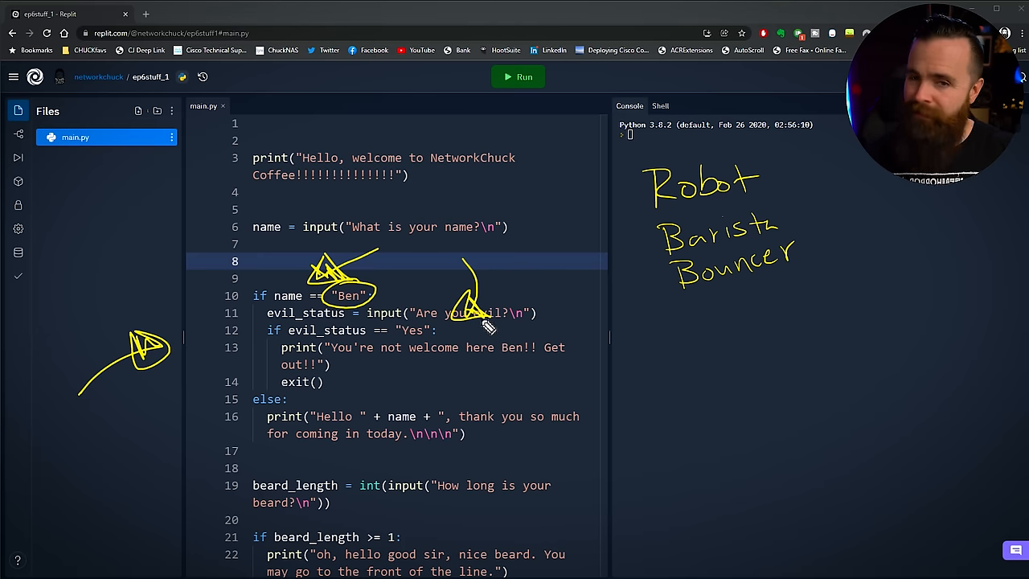
mouse_move(410, 444)
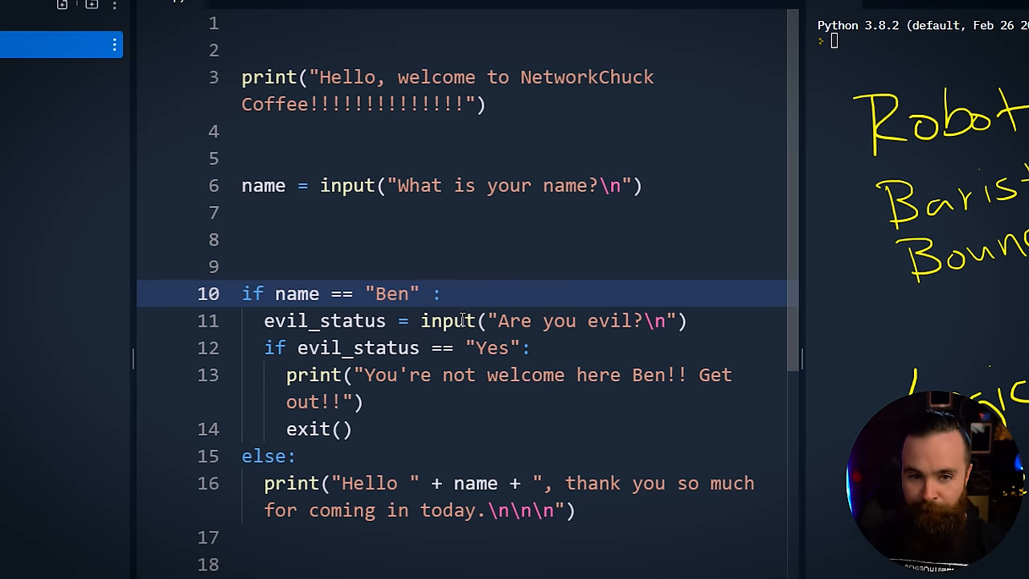
Extend line 10's if condition with `or name == "Patricia"`
text(o)
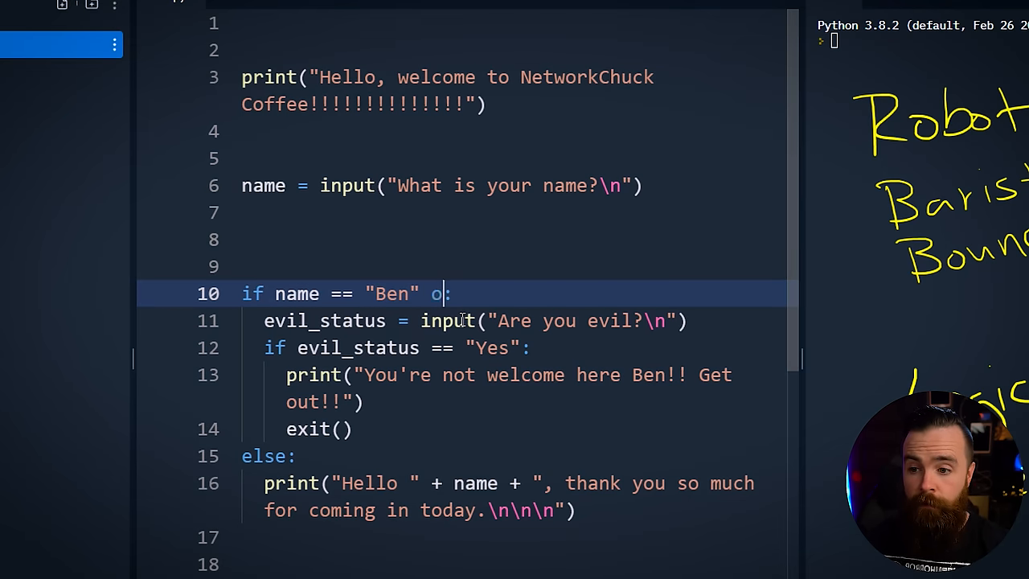
text(r)
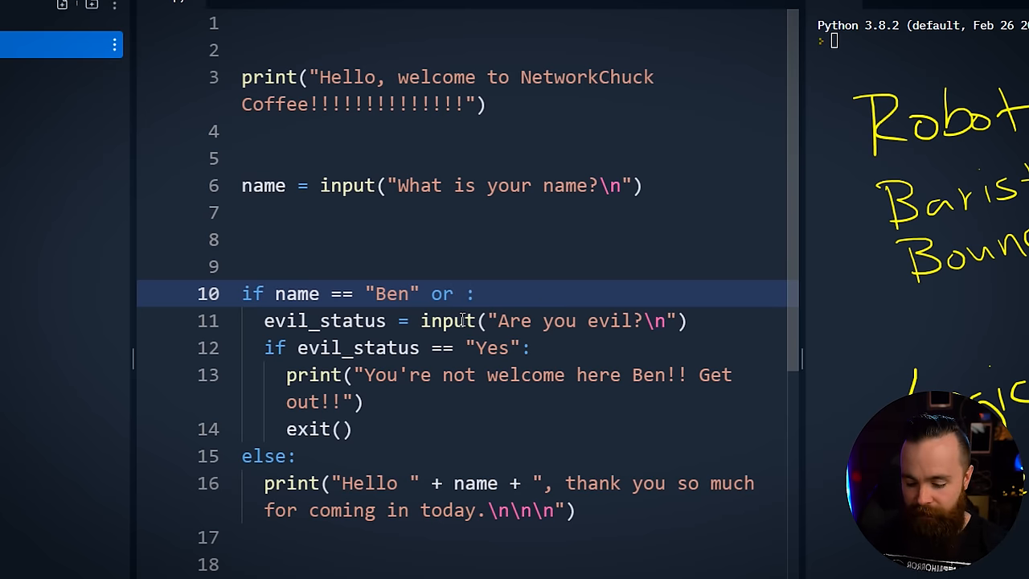
text(name =)
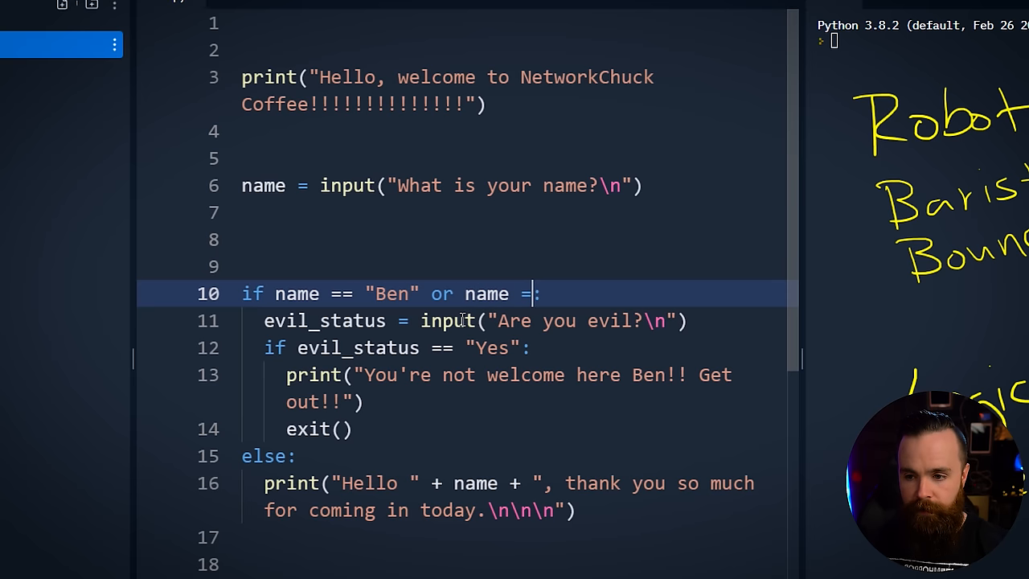
text(= "Patricia)
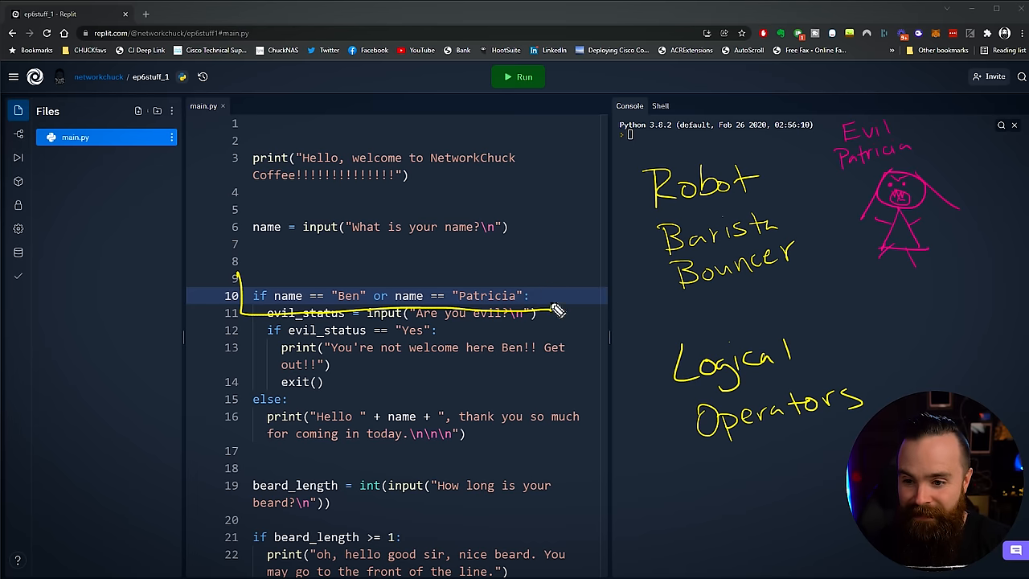
drag(233, 269, 558, 311)
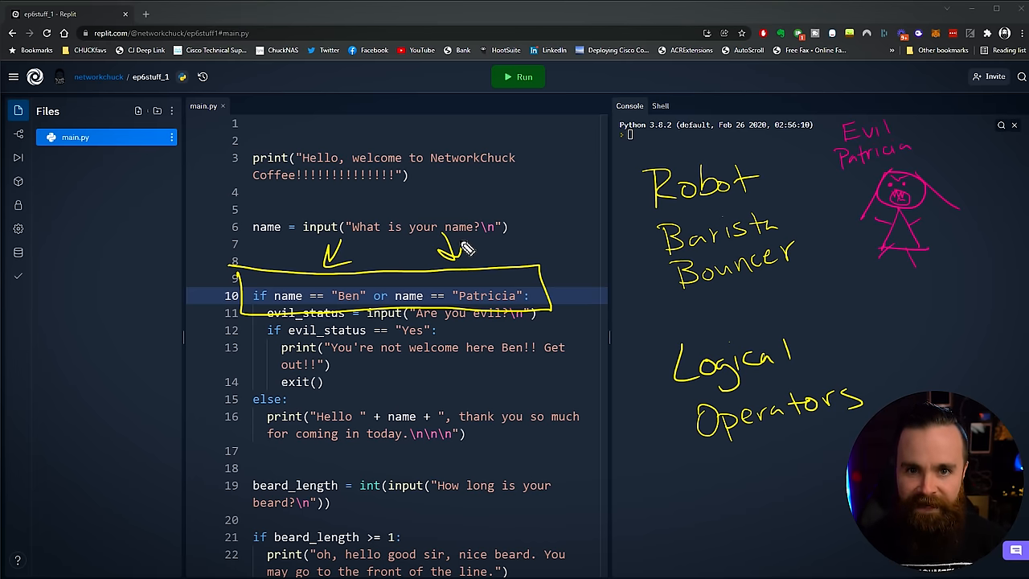
Run the bouncer script as Ben, answering Yes to the evil question
click(517, 77)
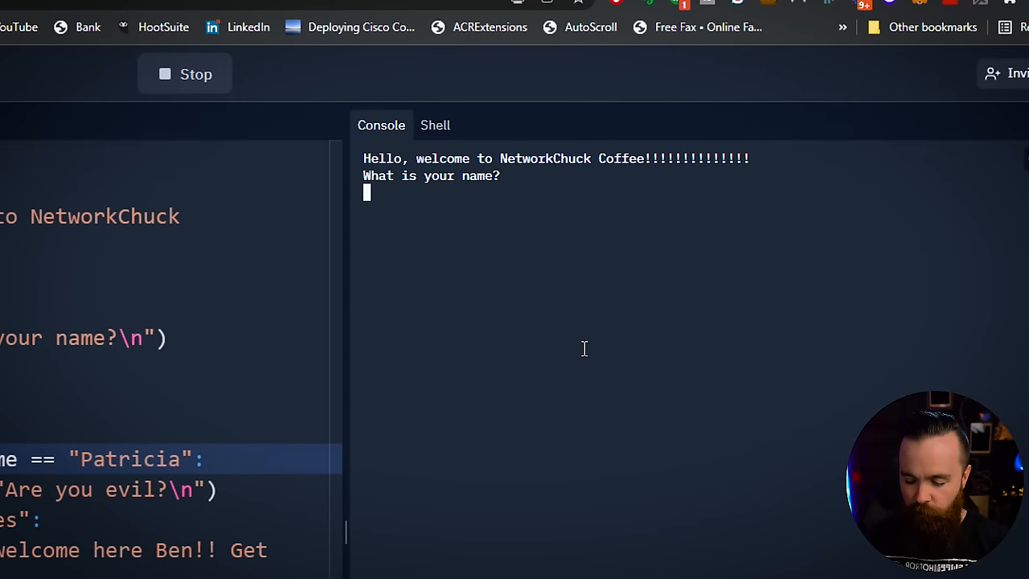
text(Ben)
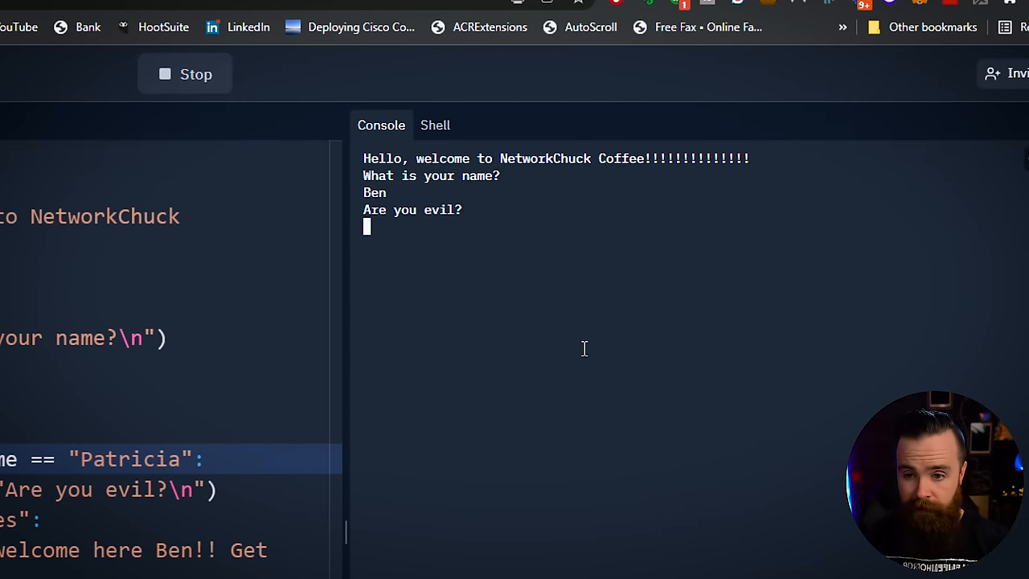
text(Yes)
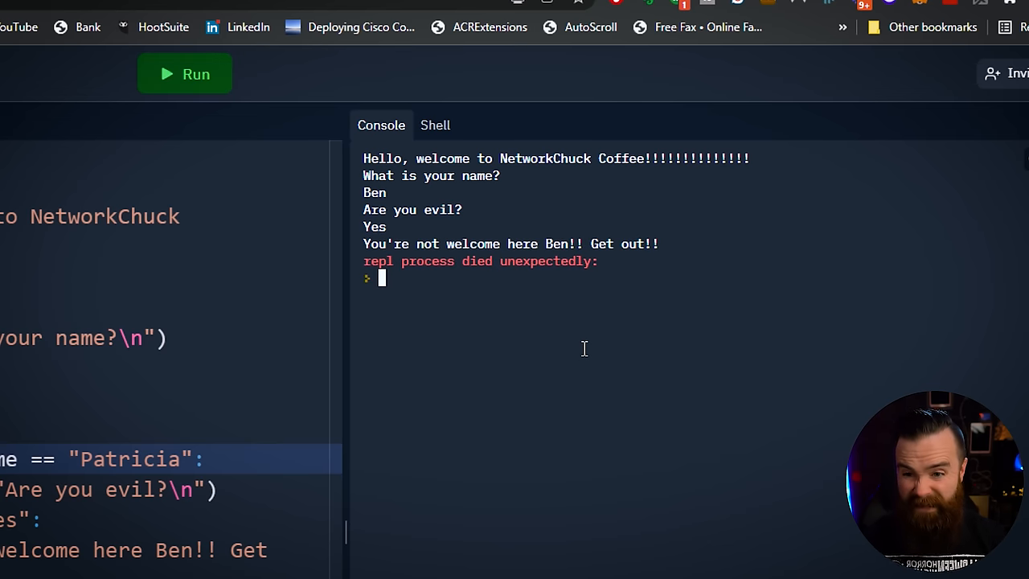
mouse_move(196, 60)
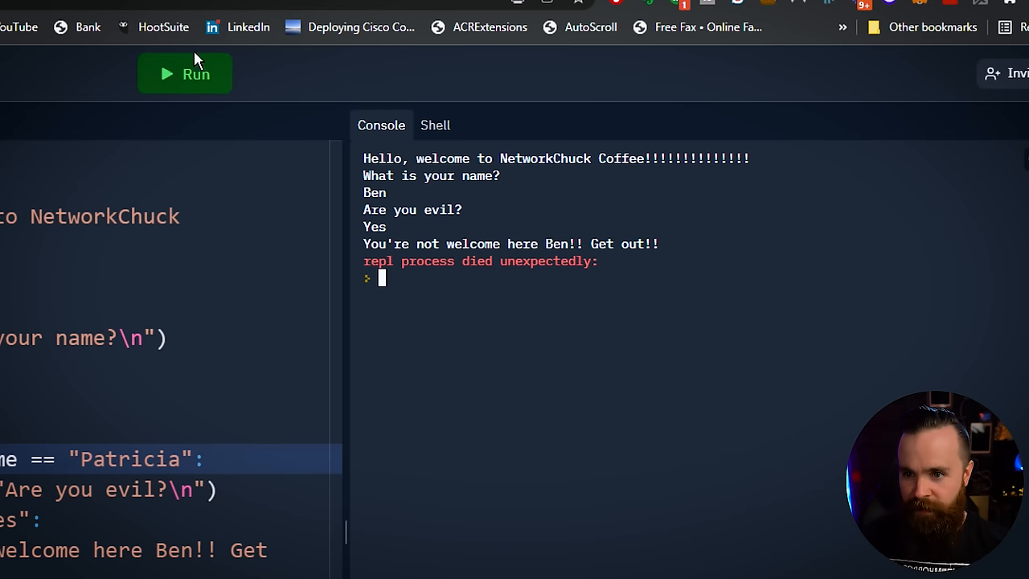
Rerun the script as Cameron, then as Patricia answering Yes
click(184, 74)
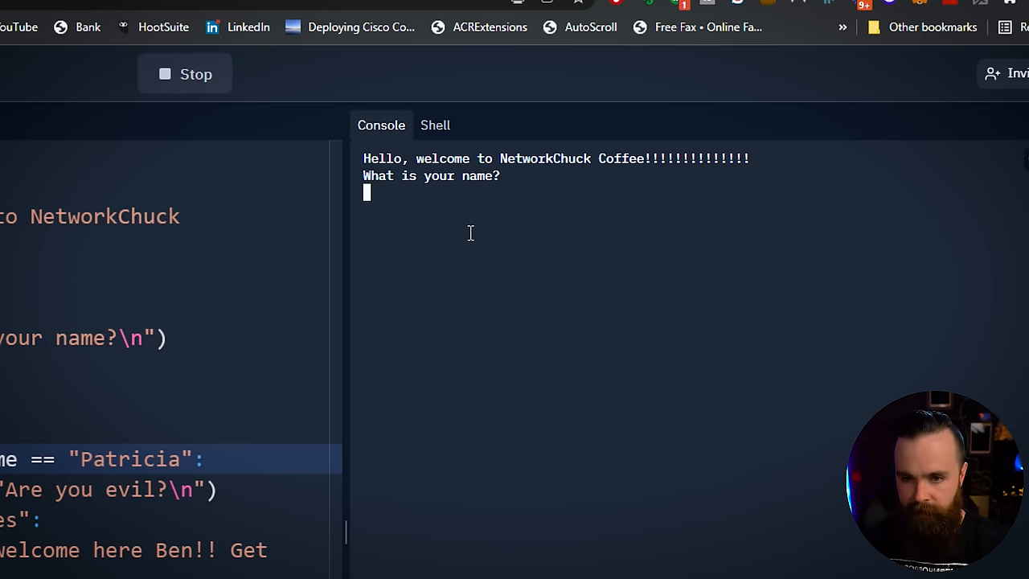
text(Cameron)
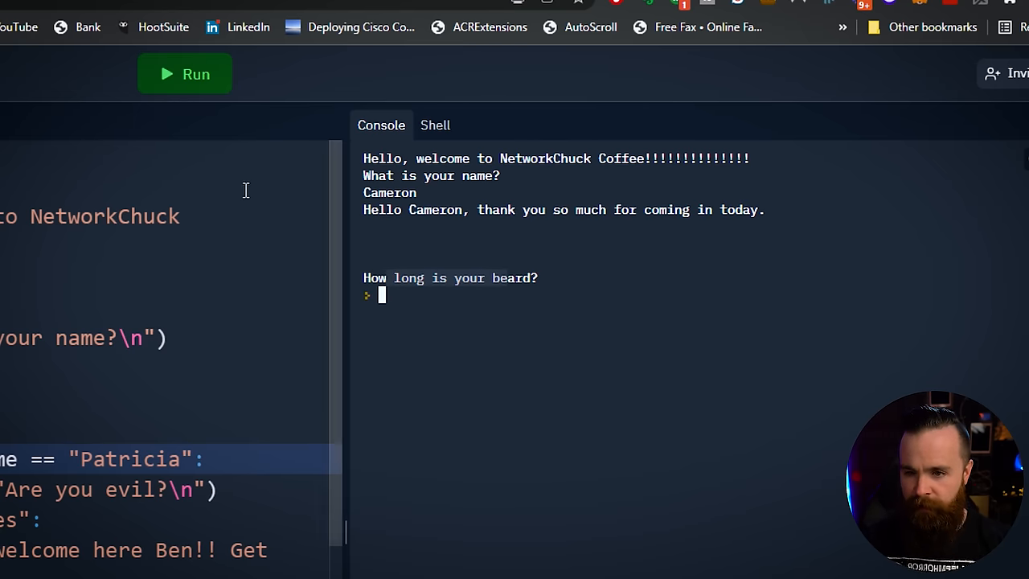
click(184, 74)
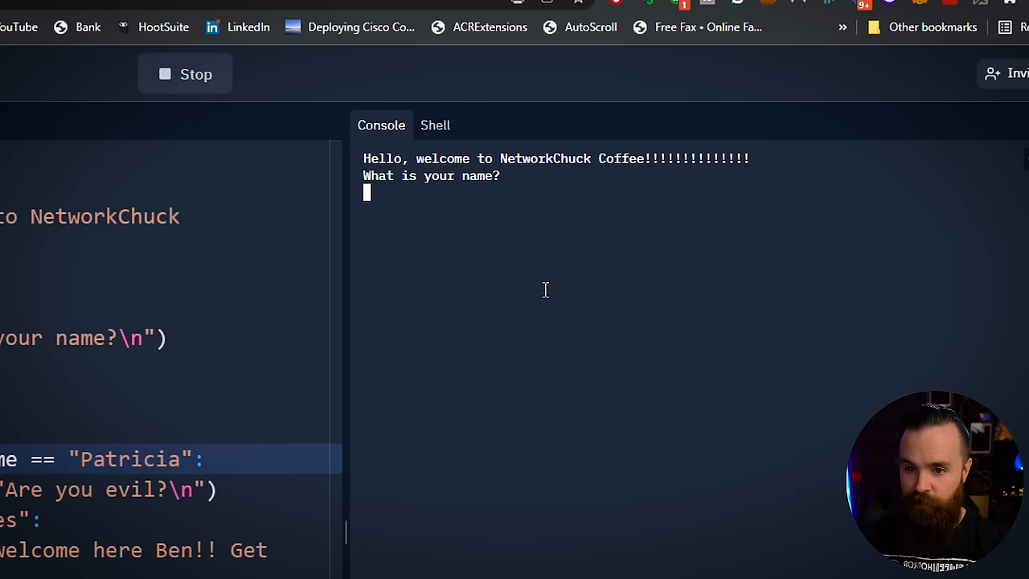
text(Patricia)
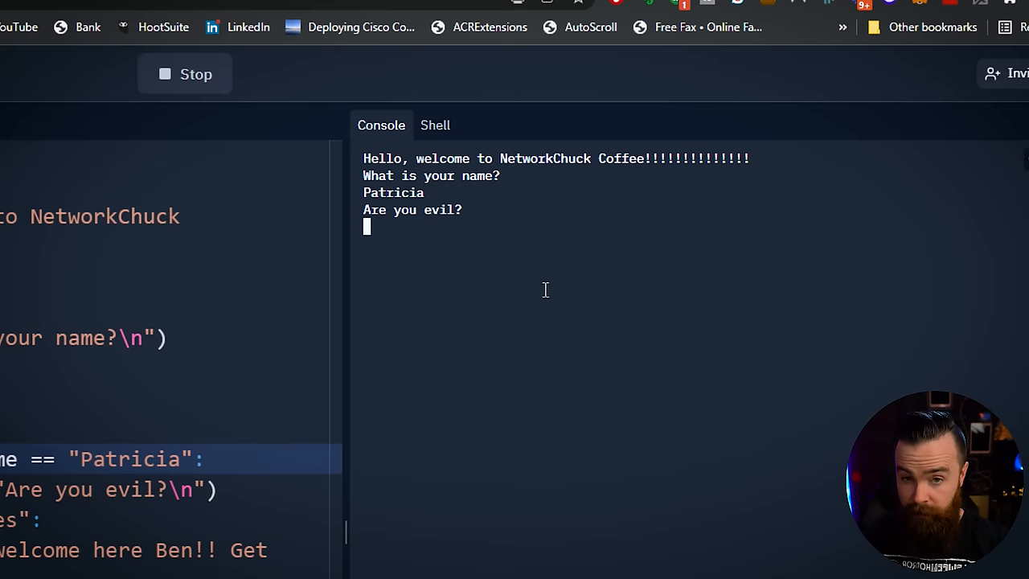
text(Yes)
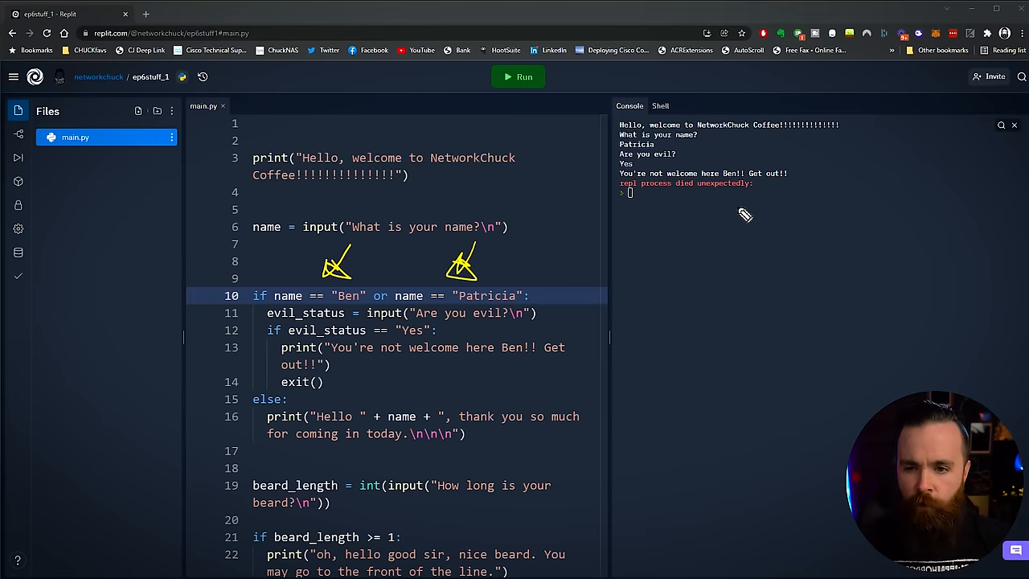
mouse_move(796, 149)
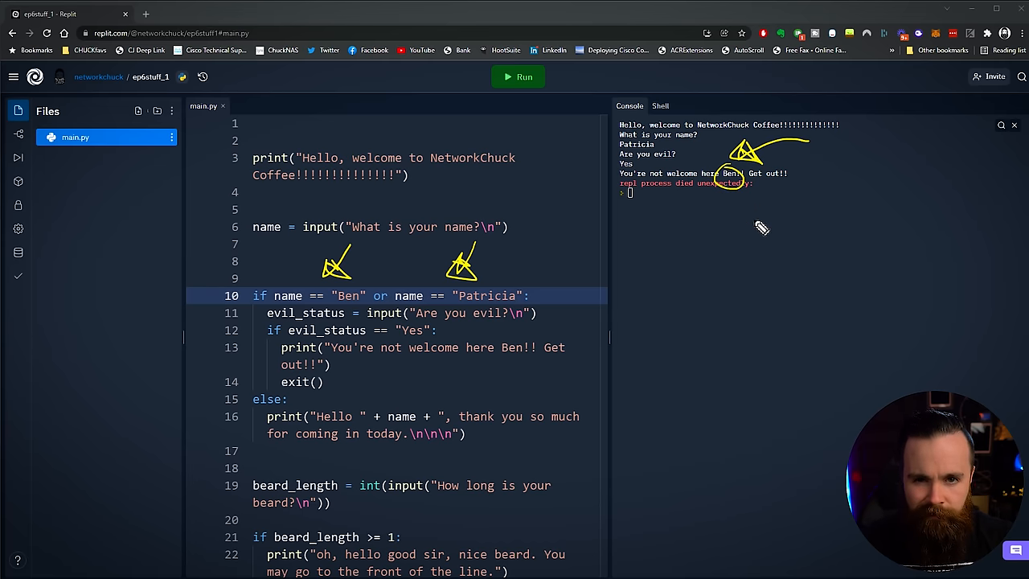
mouse_move(744, 260)
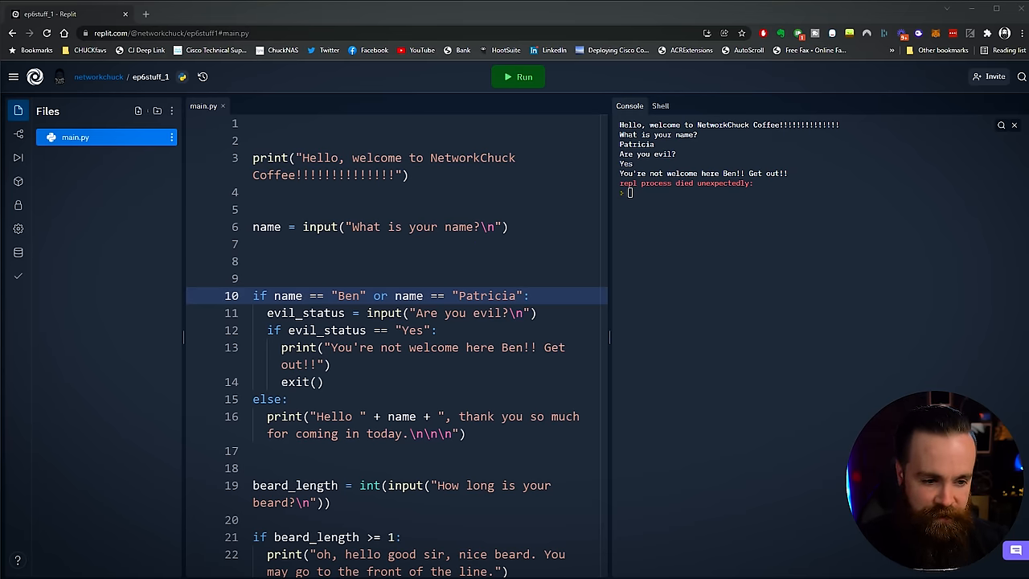
mouse_move(479, 349)
text(")
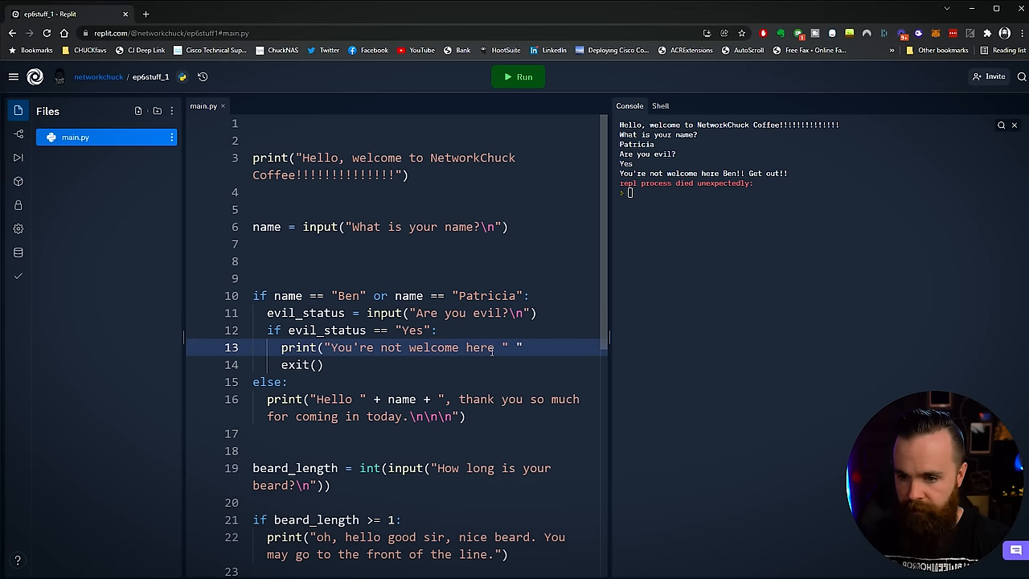
Change line 13 to print "You're not welcome here " + name, then test-run it
text(+ name)
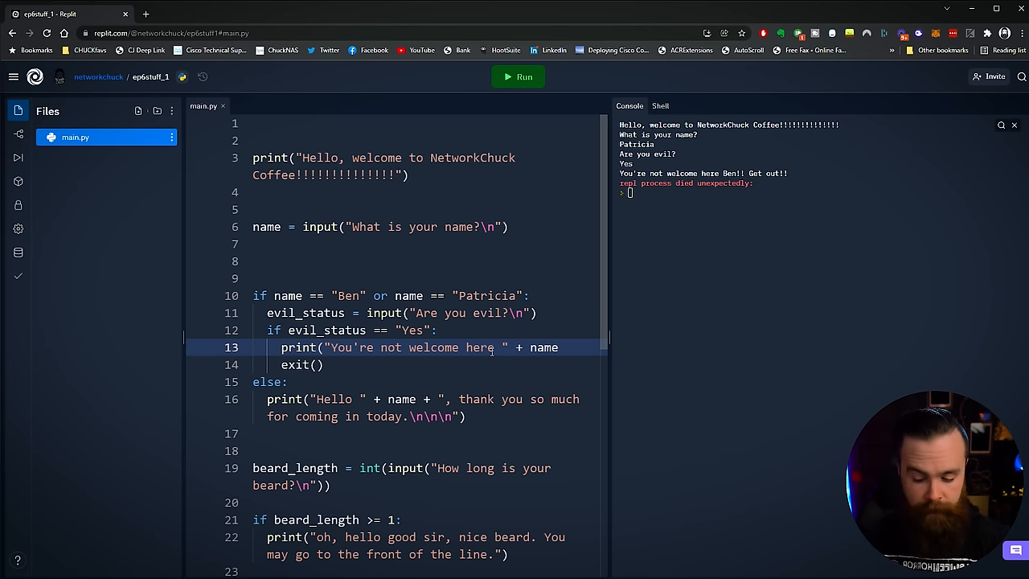
text(+ ")
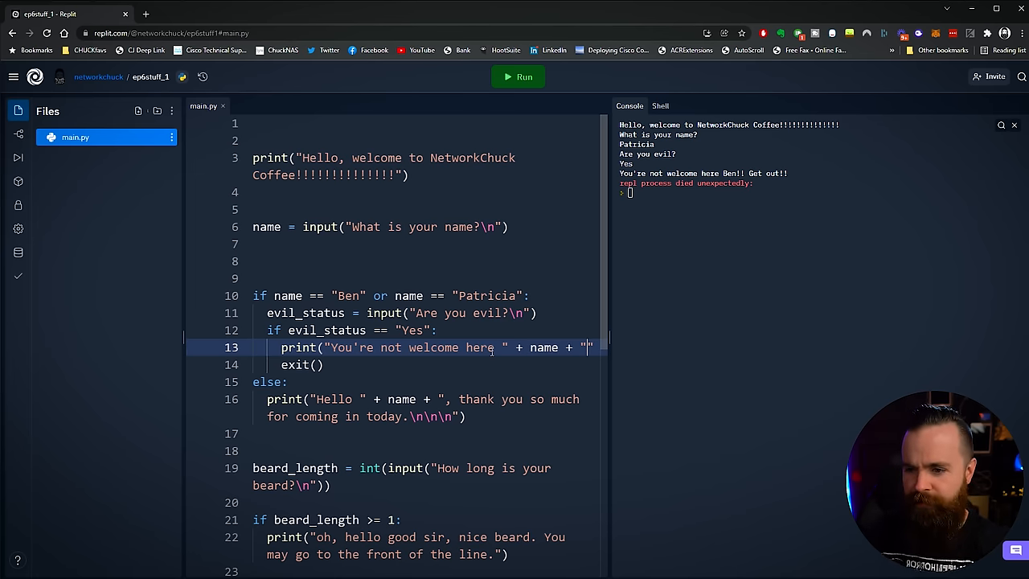
text(Patricia. GEt out of here!!)
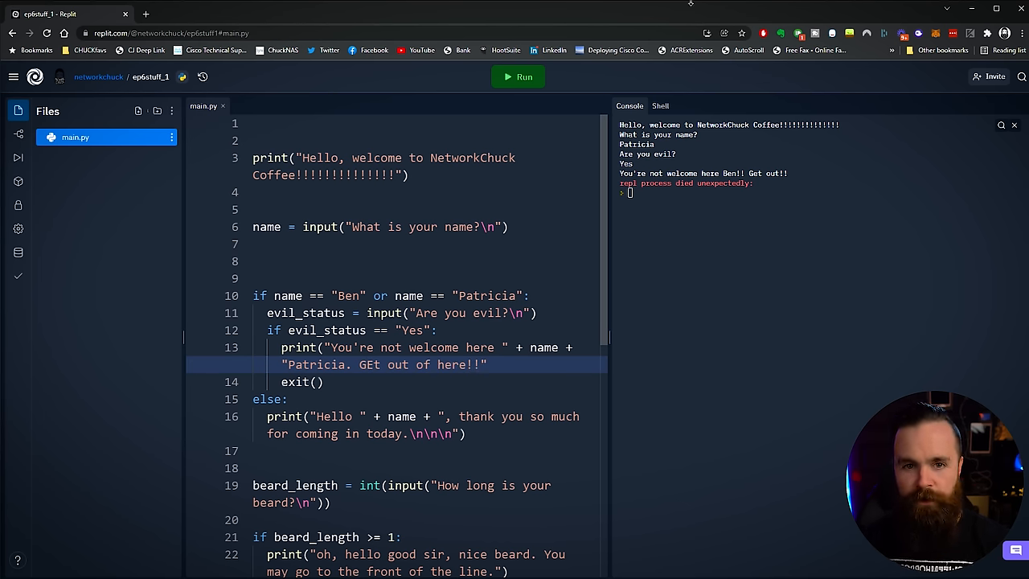
click(486, 364)
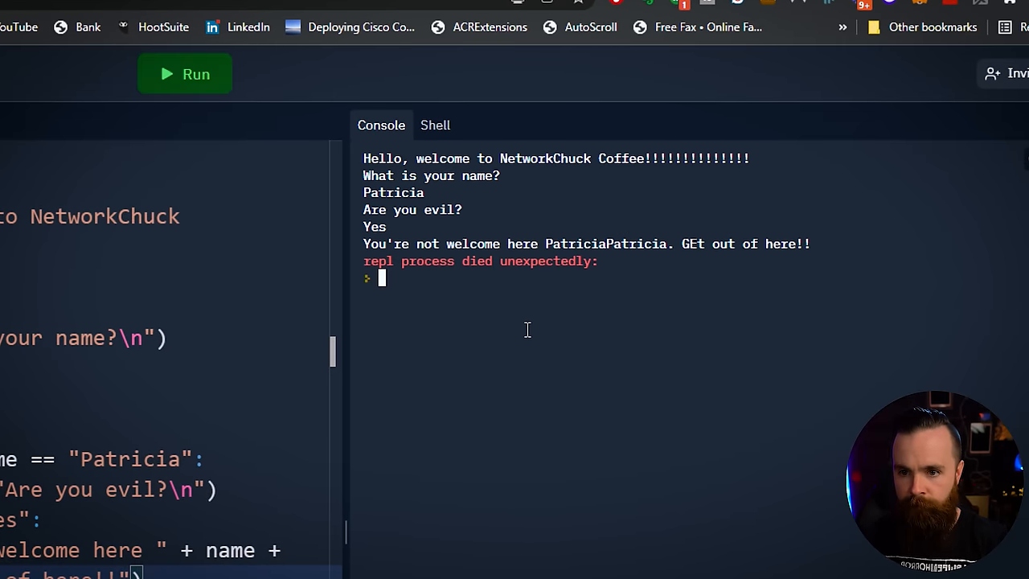
mouse_move(547, 247)
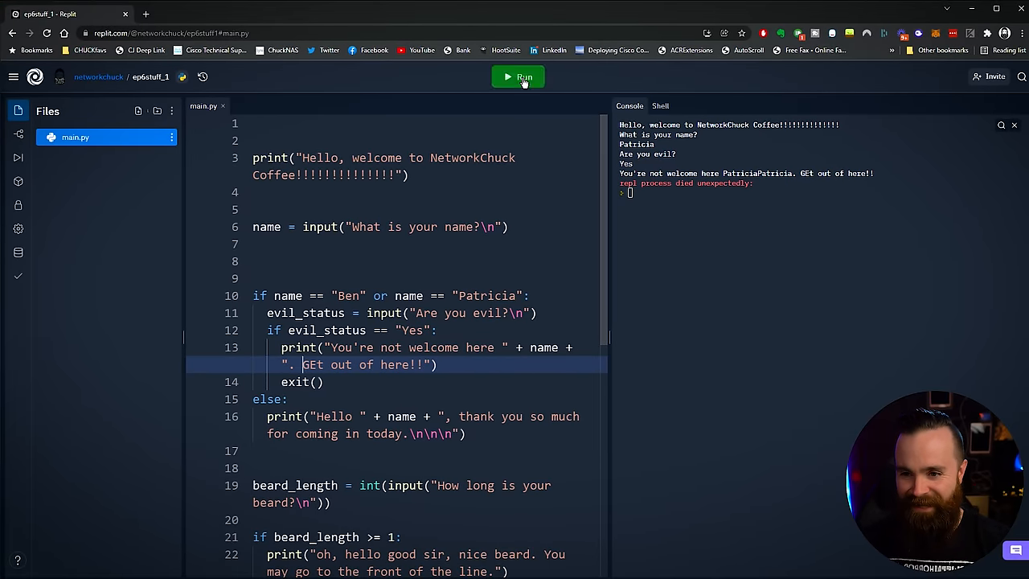
click(517, 76)
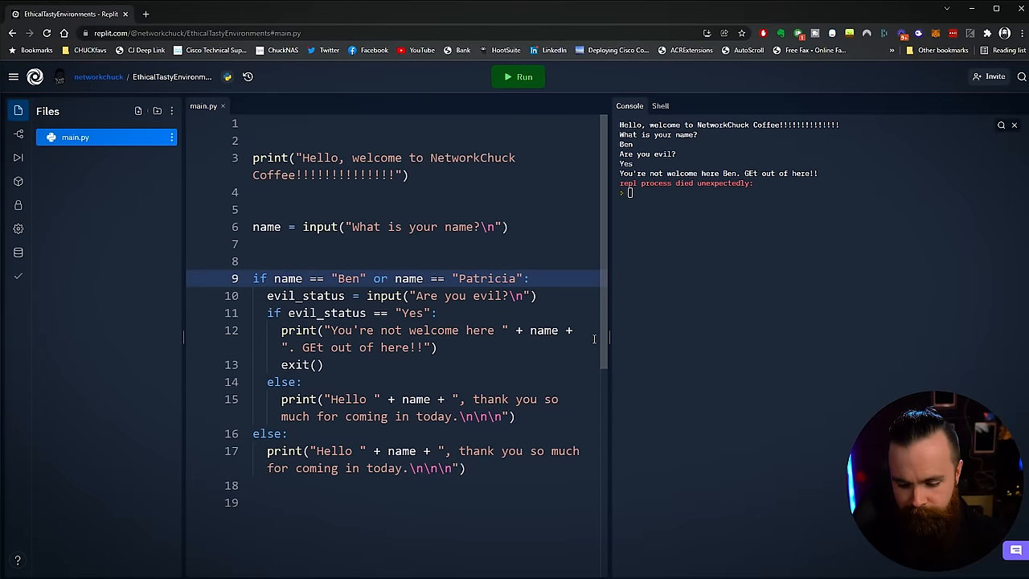
Add `or name == "Loki"` to the if statement and run as Loki answering Yes
text(or :)
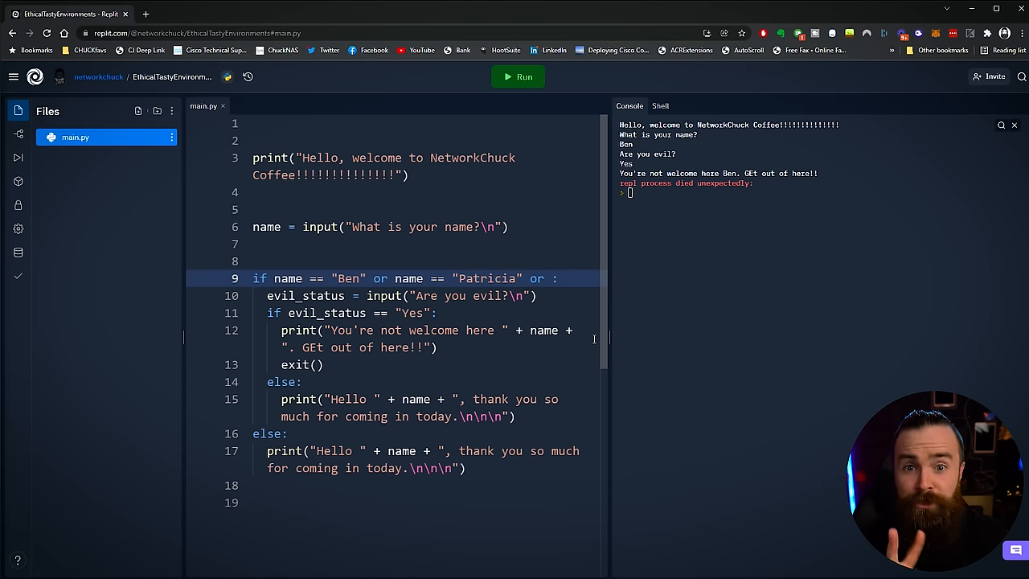
text(name)
click(806, 193)
text(Loki)
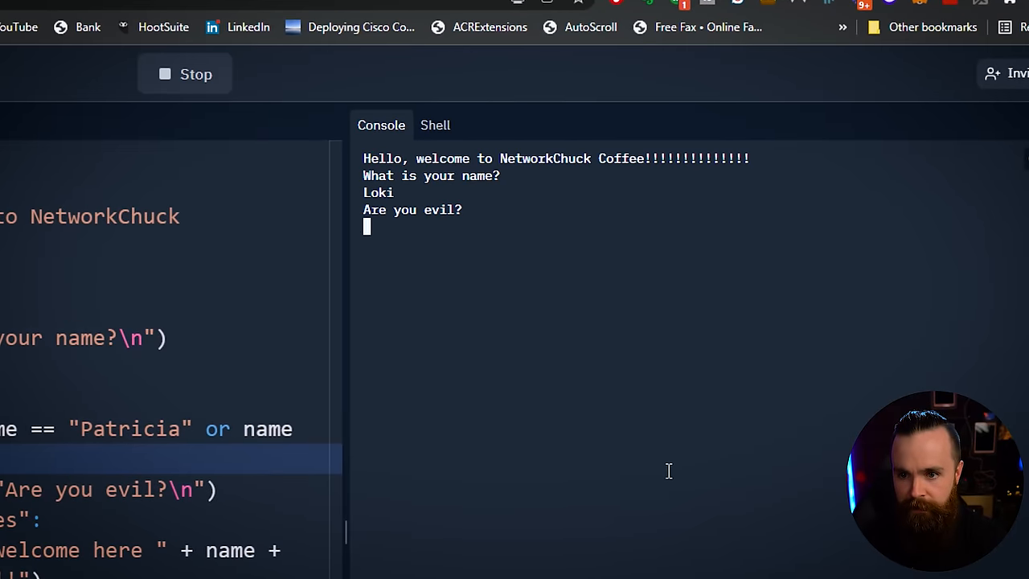
text(Yes)
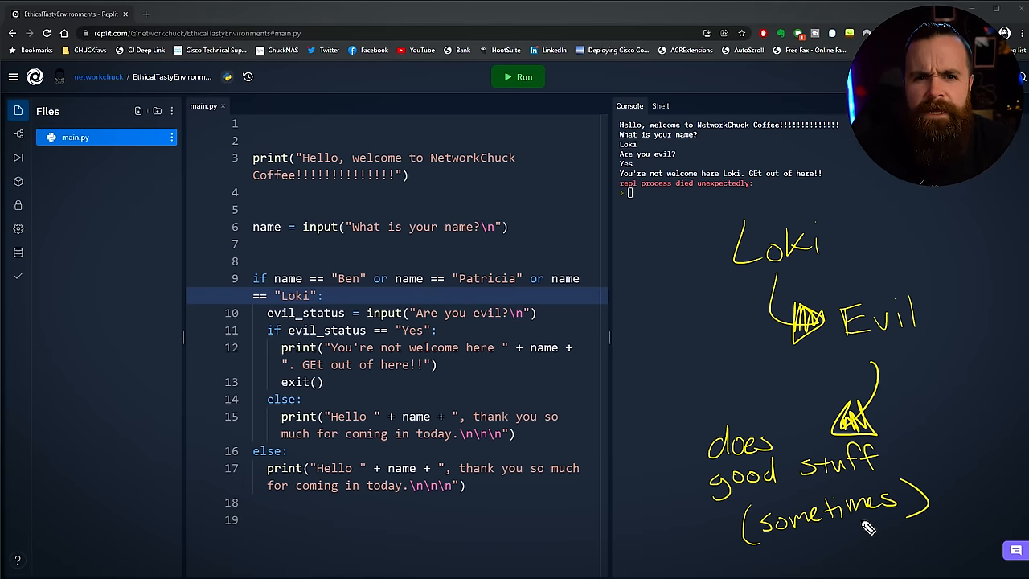
Place the caret at the end of line 10, after the evil-status question
click(306, 382)
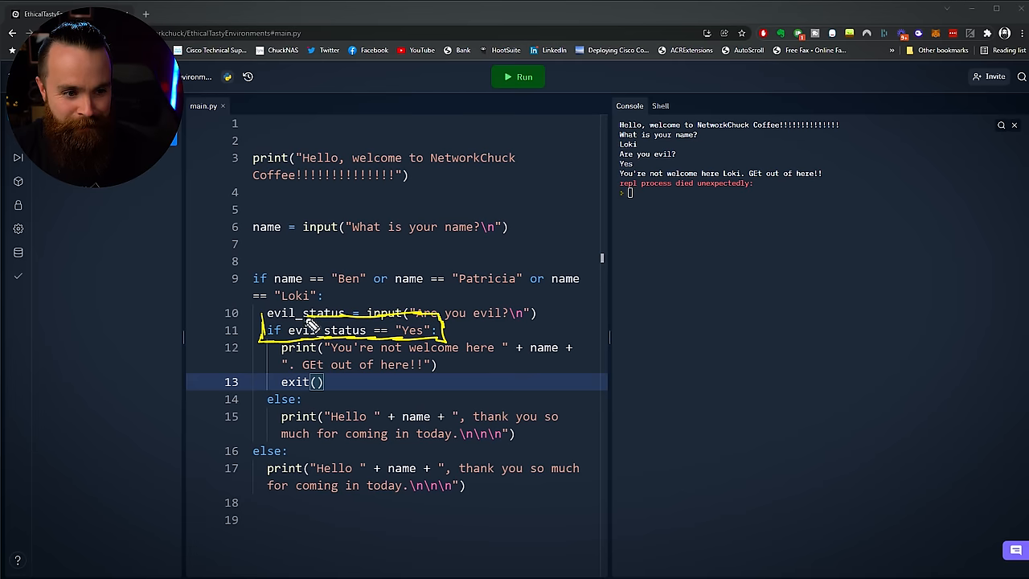
mouse_move(273, 320)
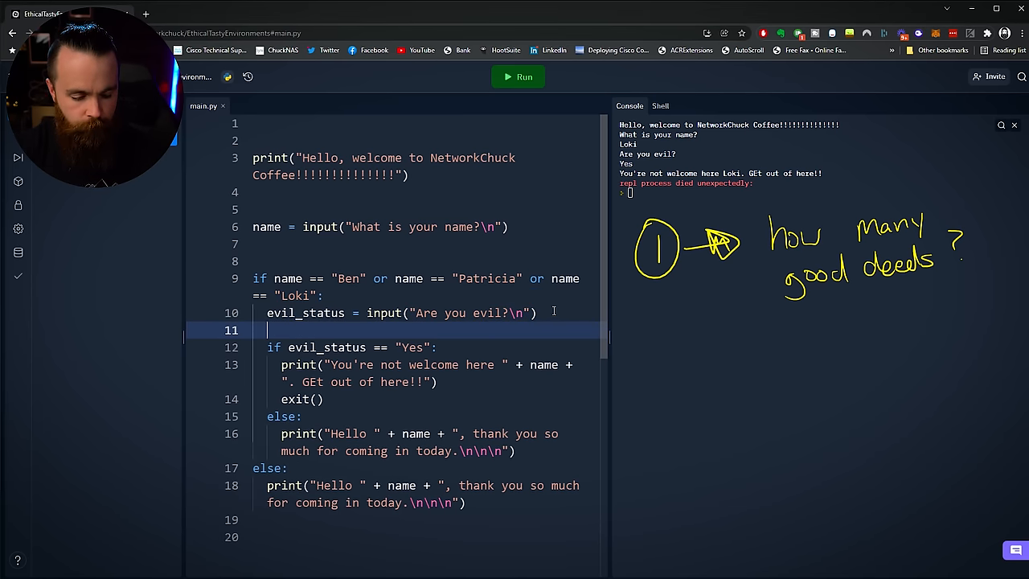
Write good_deeds = int(input("How many good deeds have you done today?\n")) on line 11
text(good_deeds =)
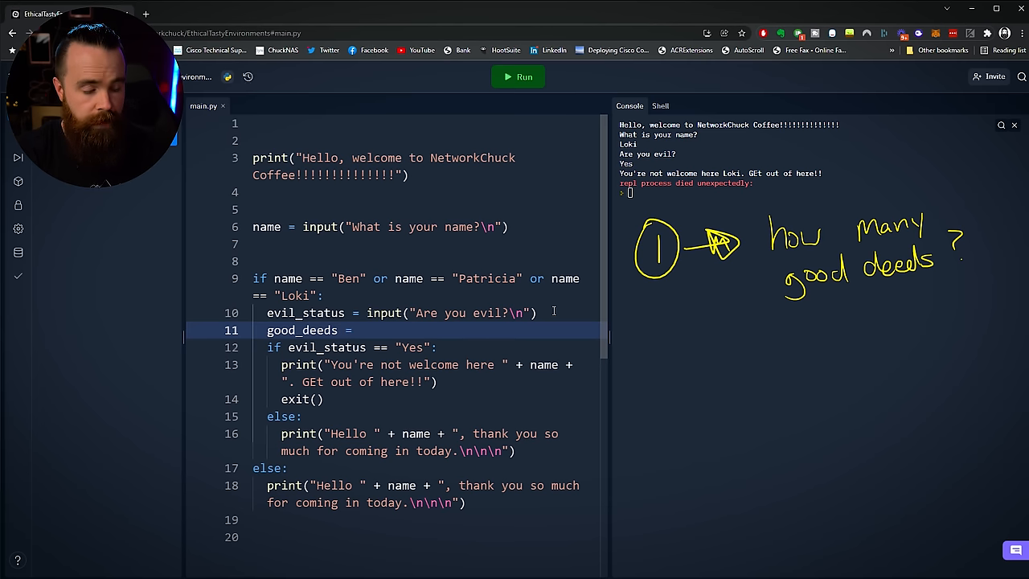
text(input())
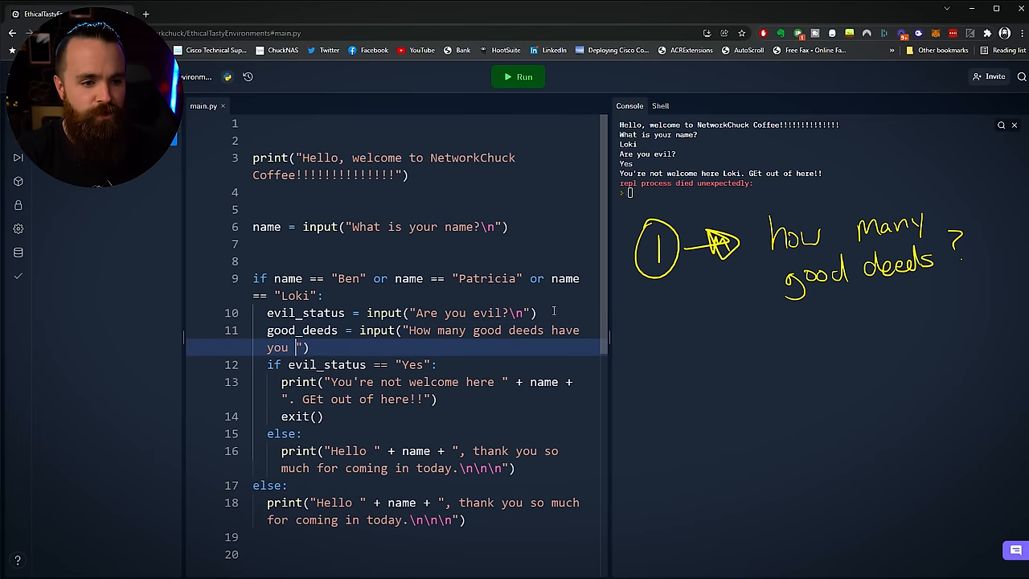
text(done today?\n)
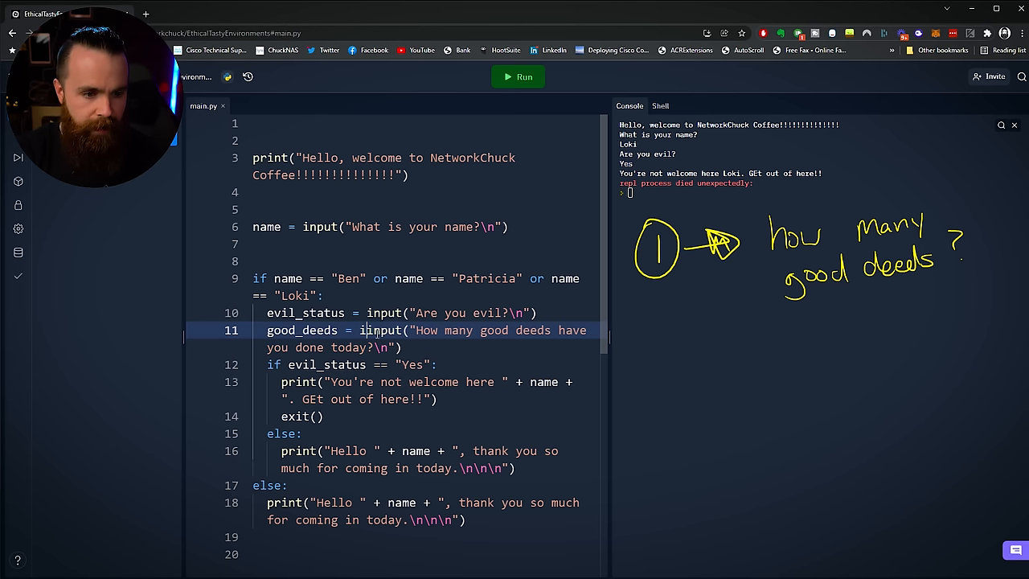
text(int()
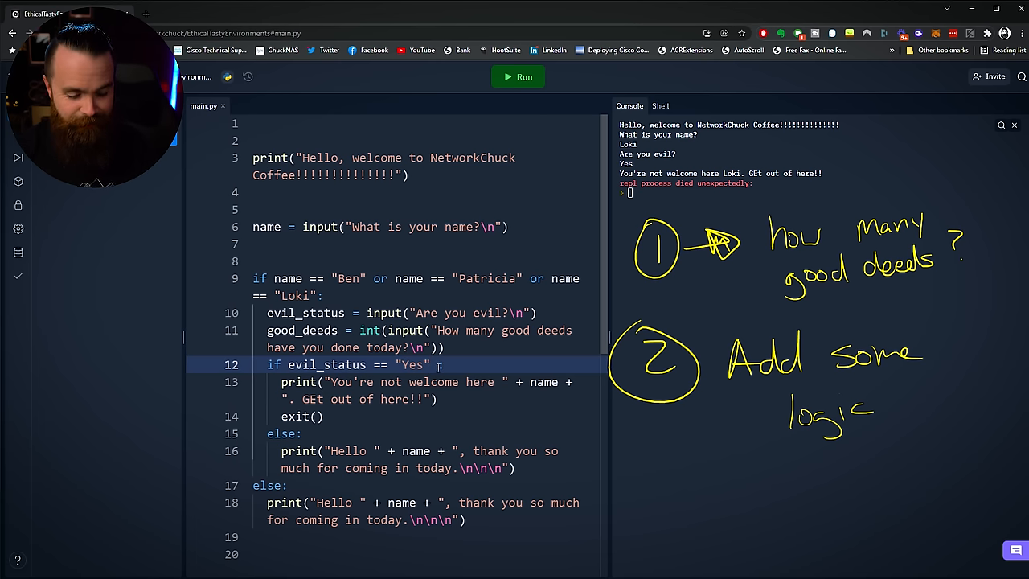
Add `and good_deeds < 4` to the evil_status == "Yes" condition on line 12
text(a)
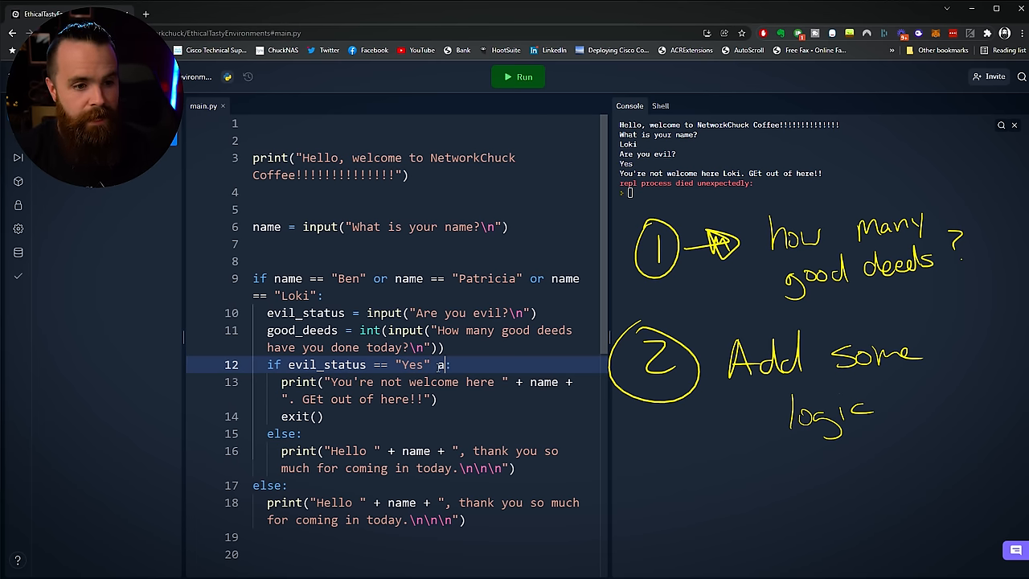
text(nd)
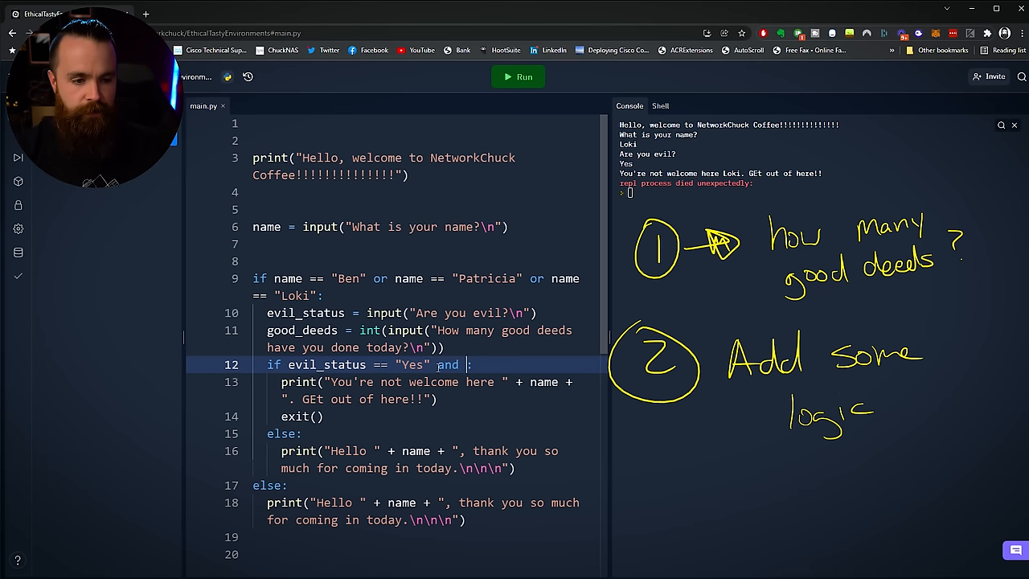
text(good_deeds)
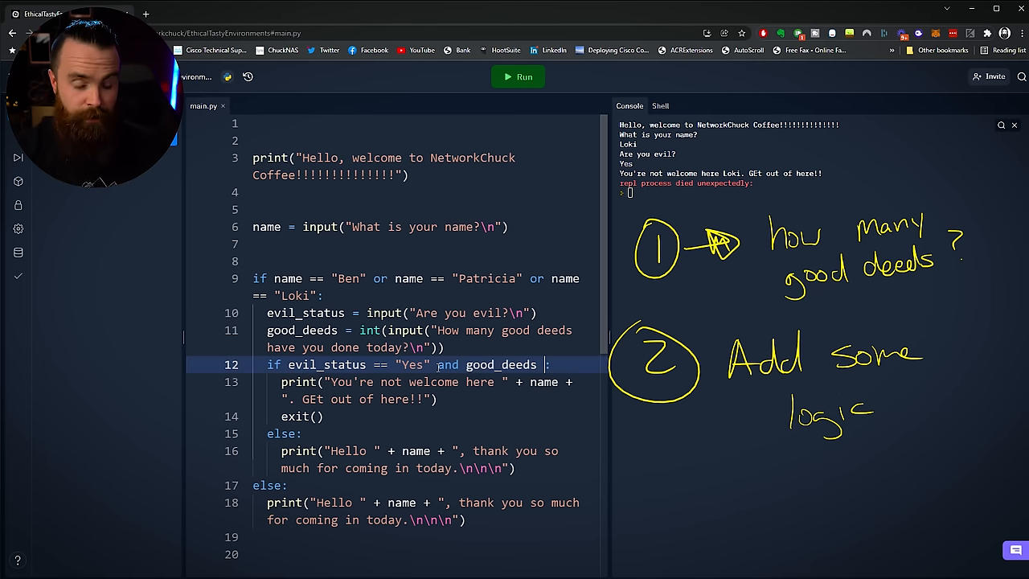
text(<)
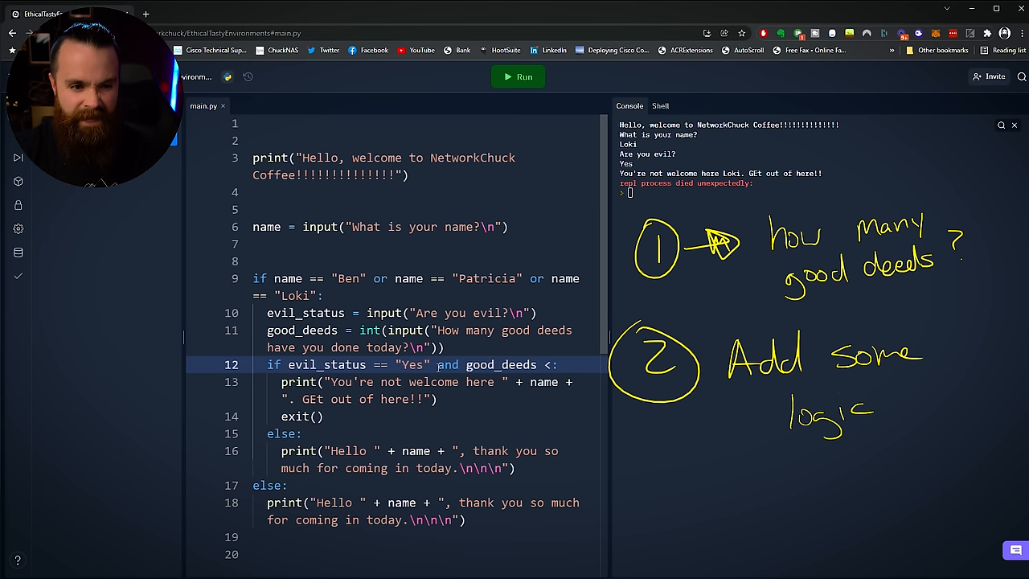
text(4)
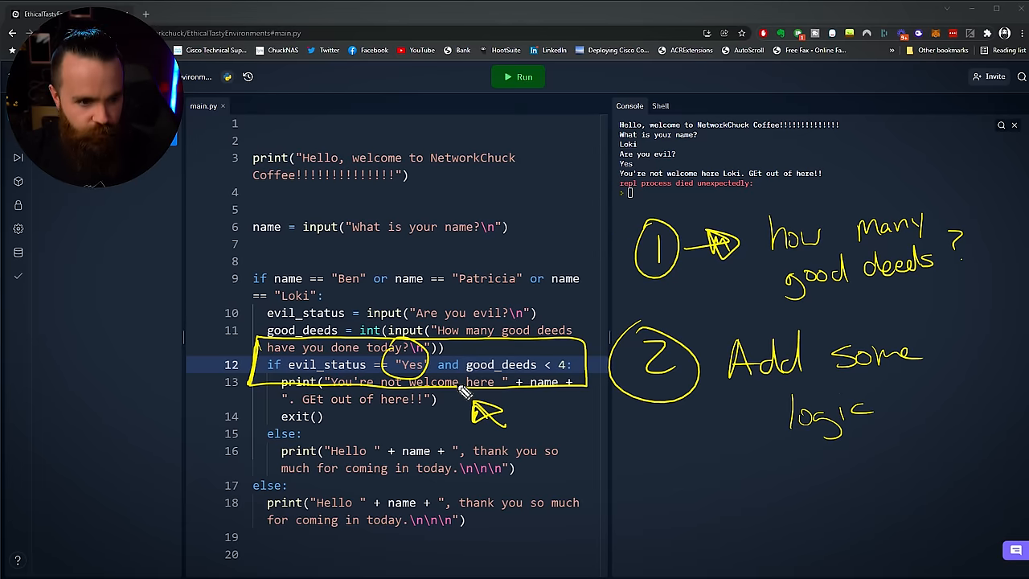
Run the script as Loki with 7 good deeds and get welcomed
click(517, 76)
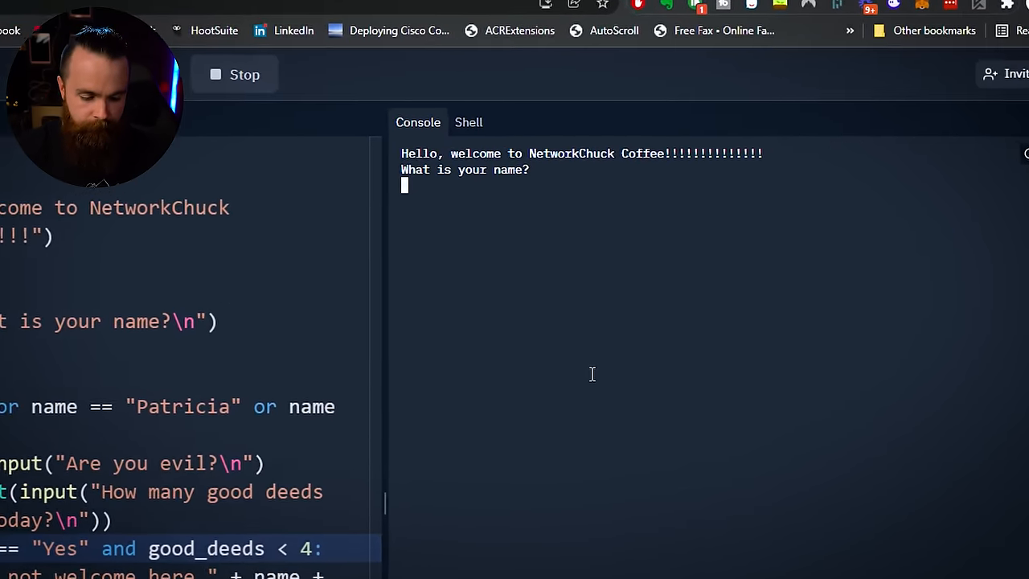
text(Loki)
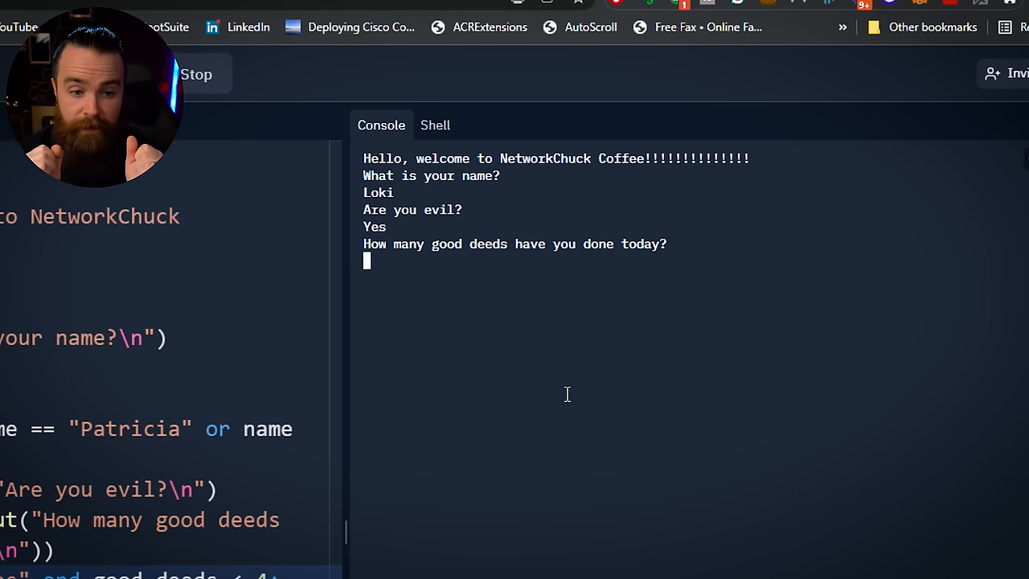
text(7)
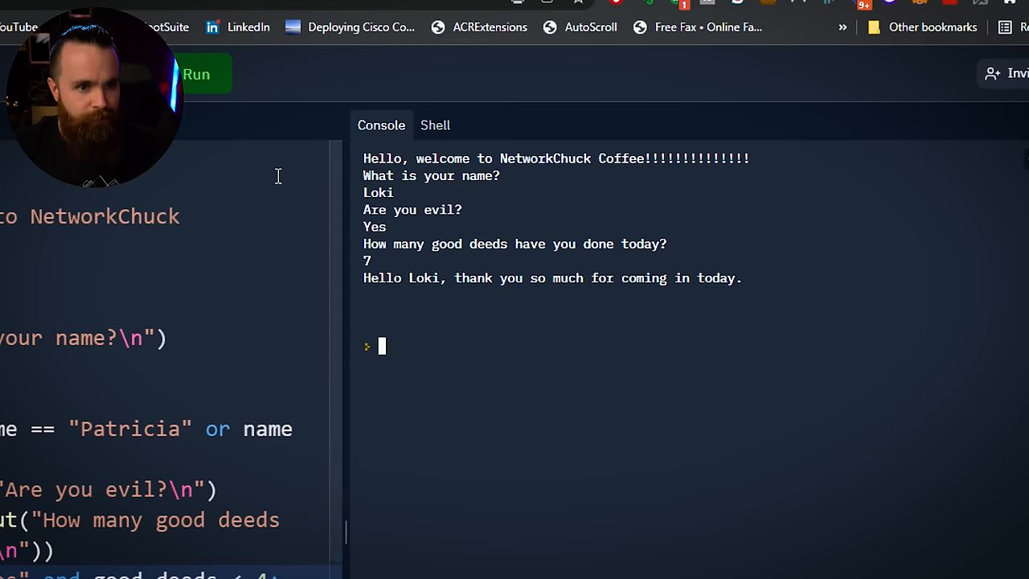
Rerun as Patricia answering Yes and 2 good deeds
click(196, 74)
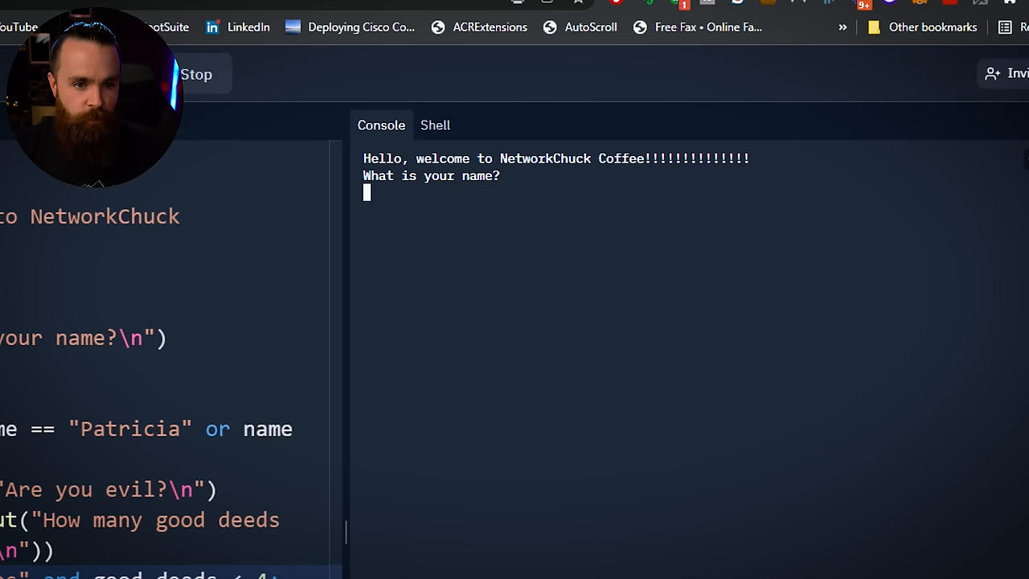
text(Patric)
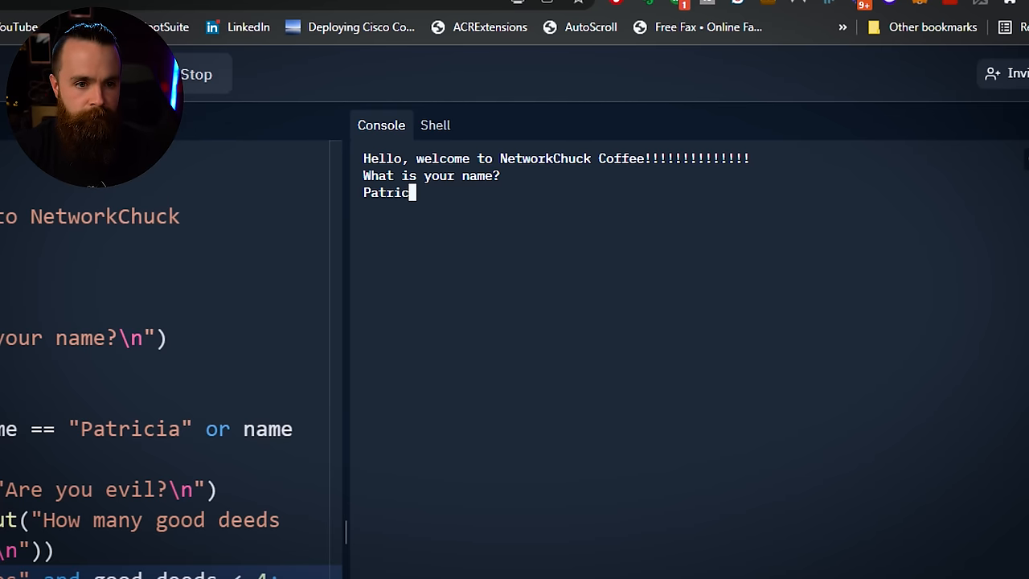
text(Yes)
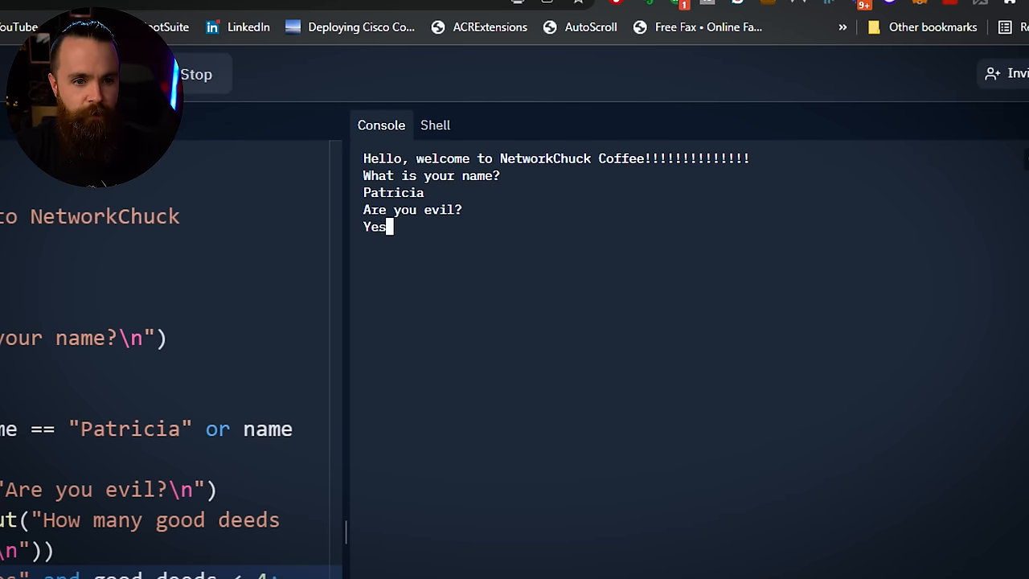
text(2)
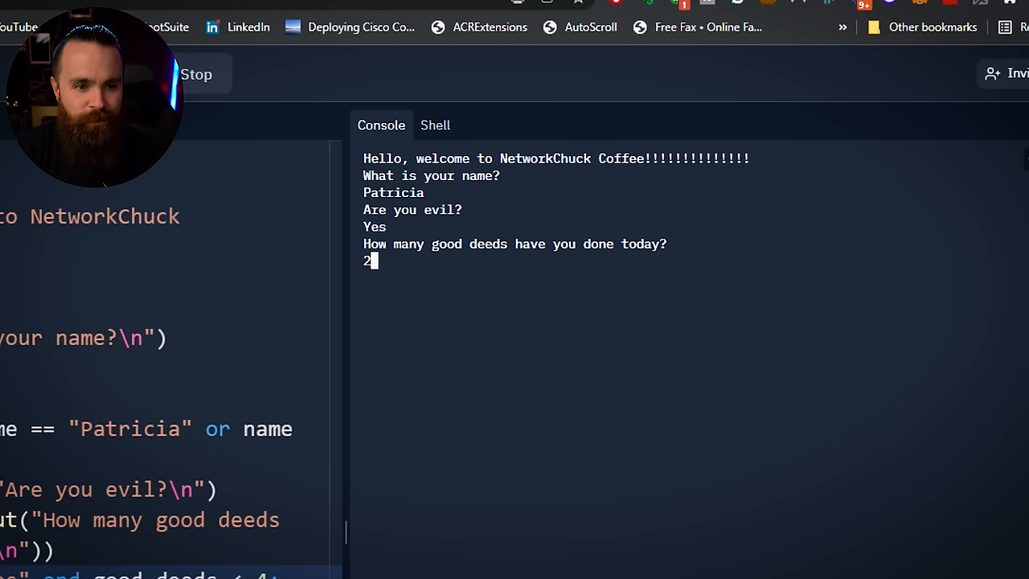
key(enter)
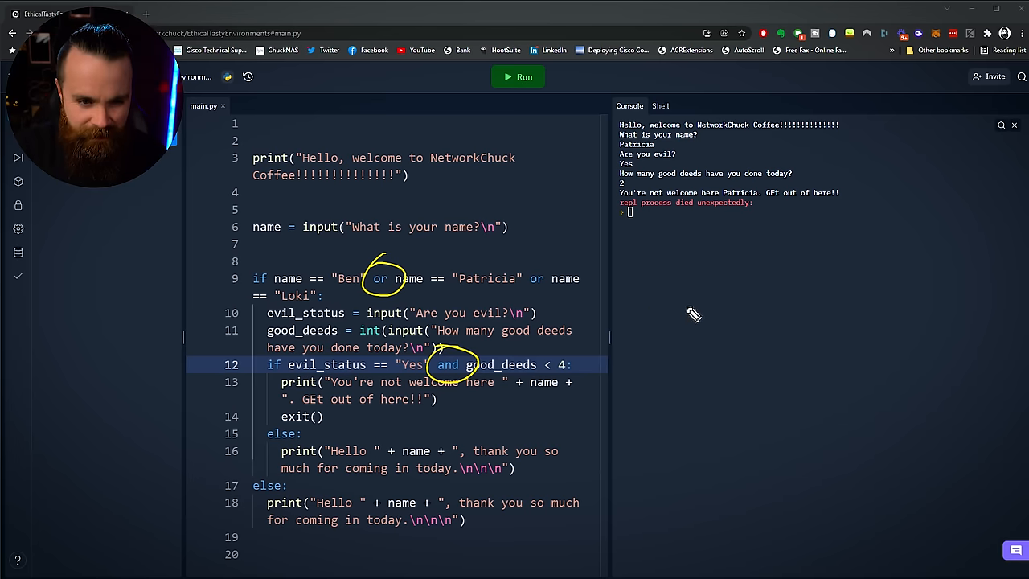
mouse_move(715, 287)
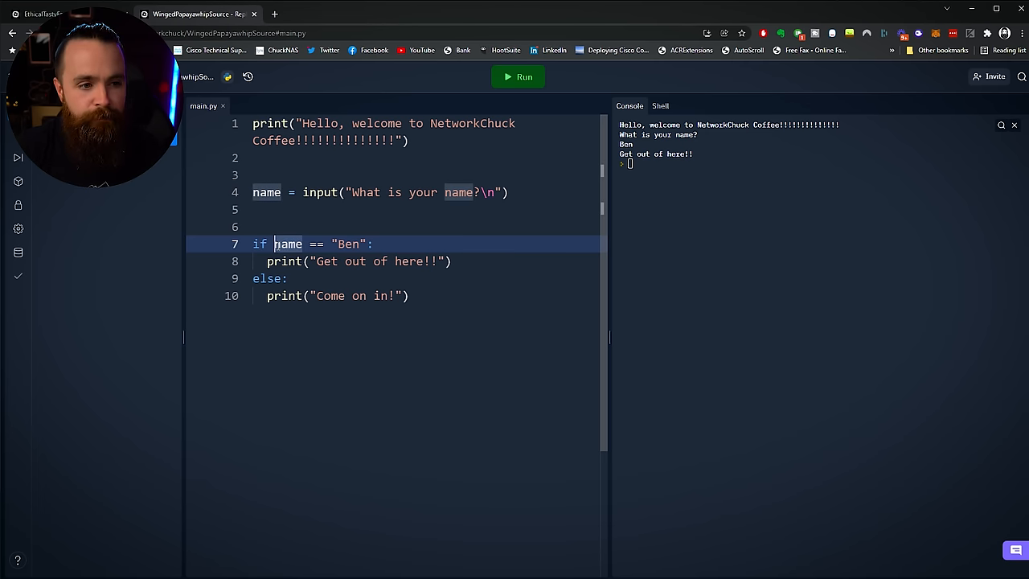
Prefix the Ben comparison with not, then rerun the script as Ben to see 'Come on in!'
text(not)
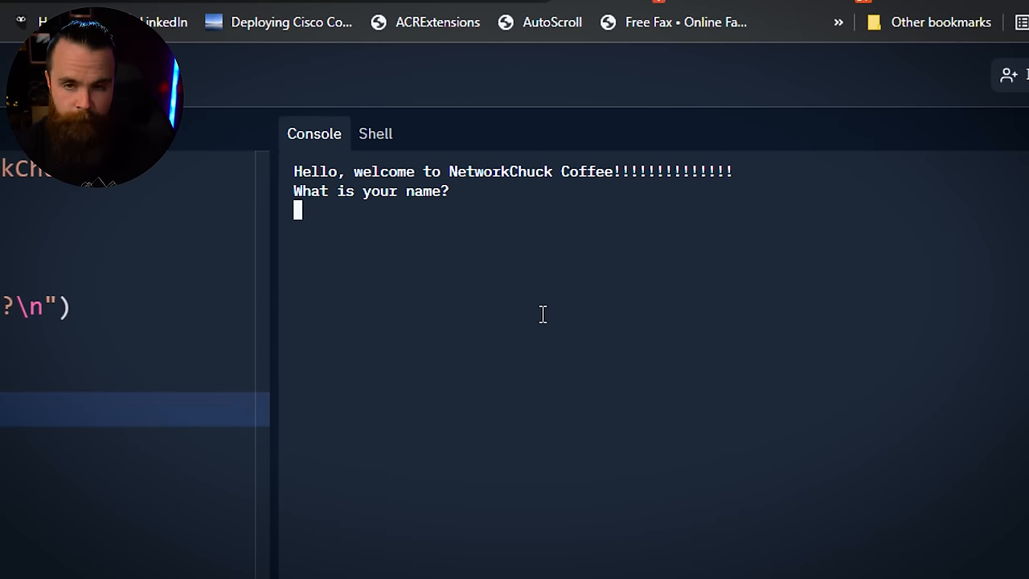
text(Ben)
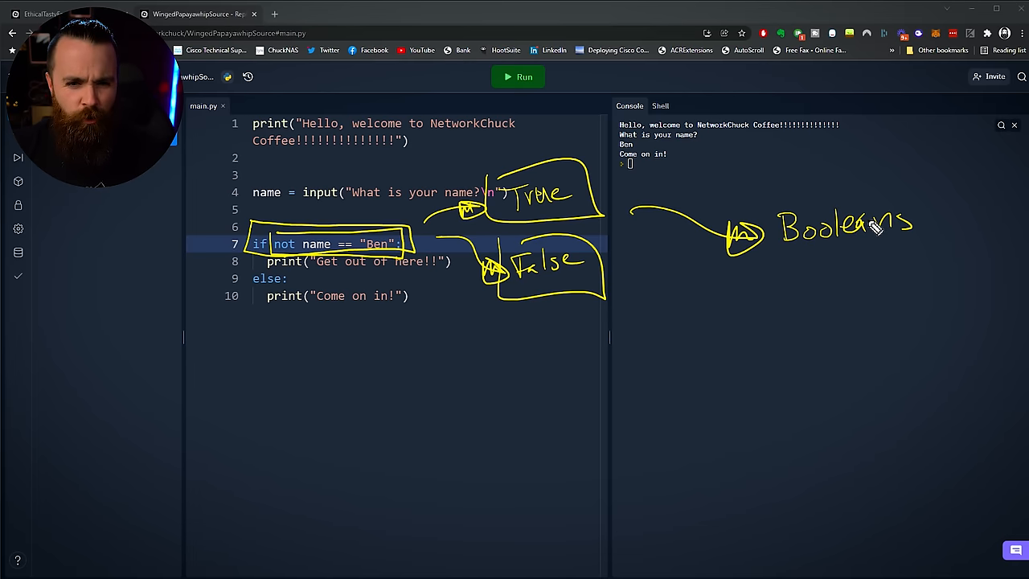
mouse_move(866, 335)
text(me =)
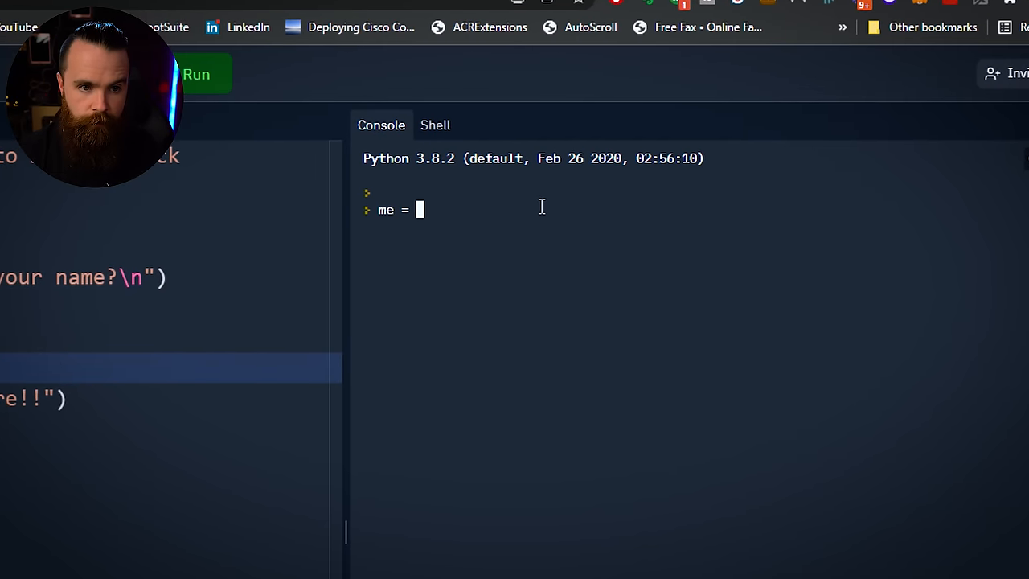
In the console, set me = "NetworkChuck" and confirm me == "NetworkChuck" returns True
text("Network)
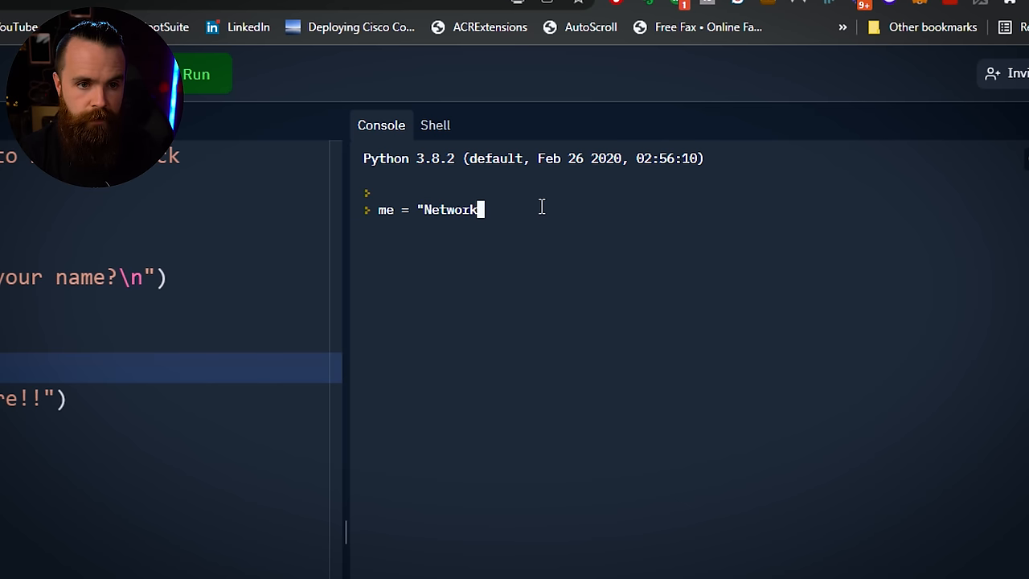
text(Chuck")
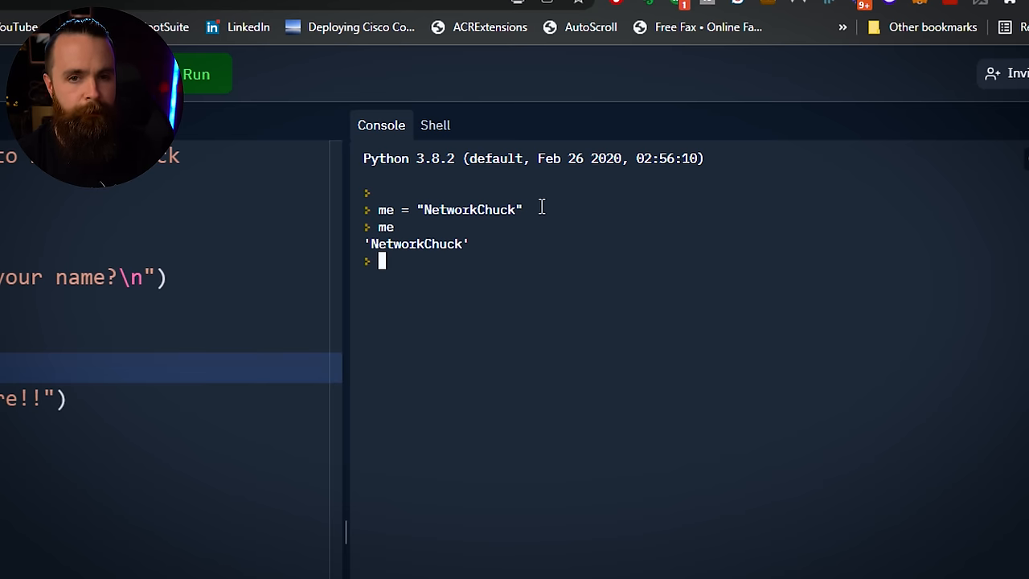
text(me)
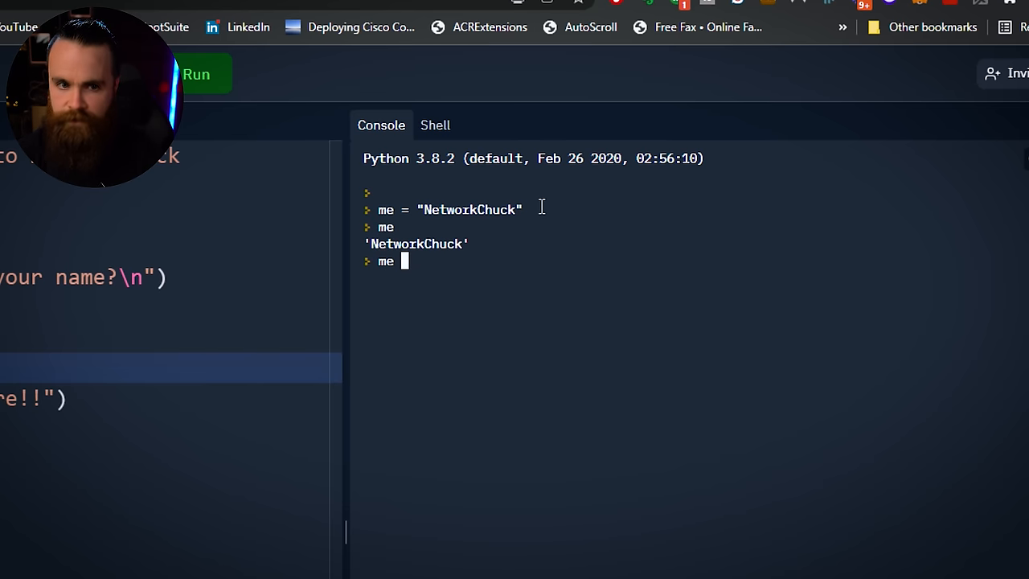
text(==)
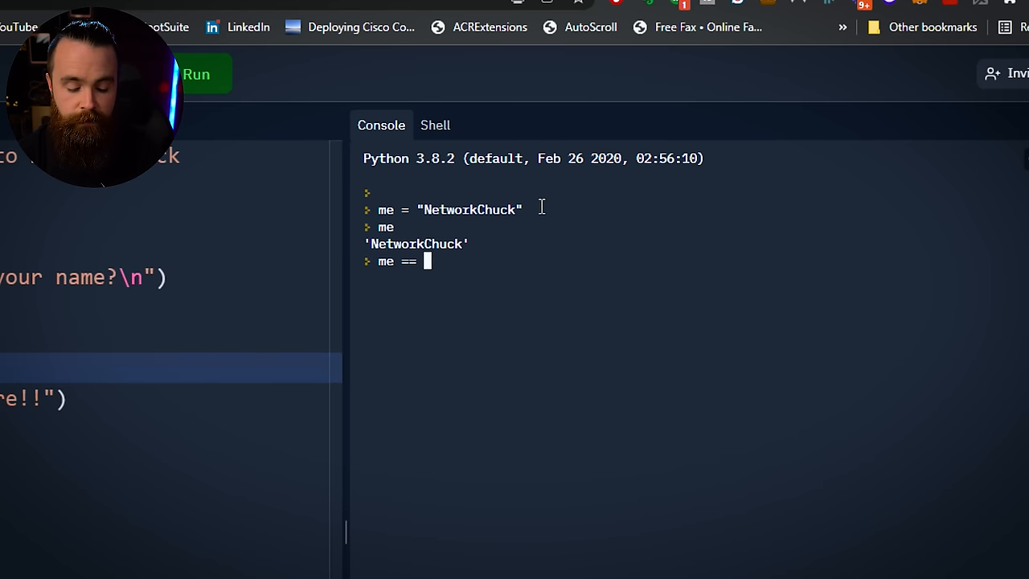
text(")
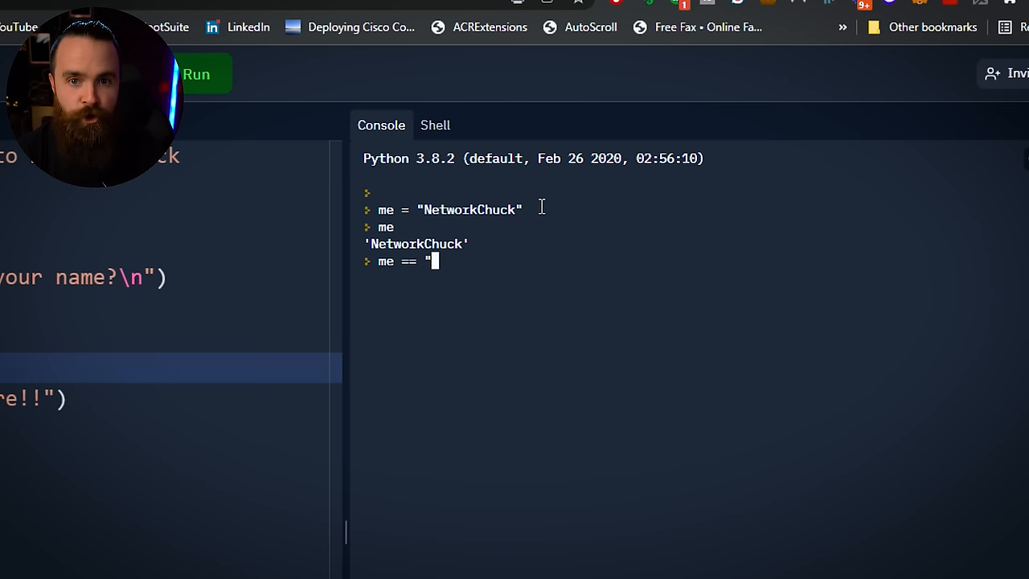
text(NetworkChuck")
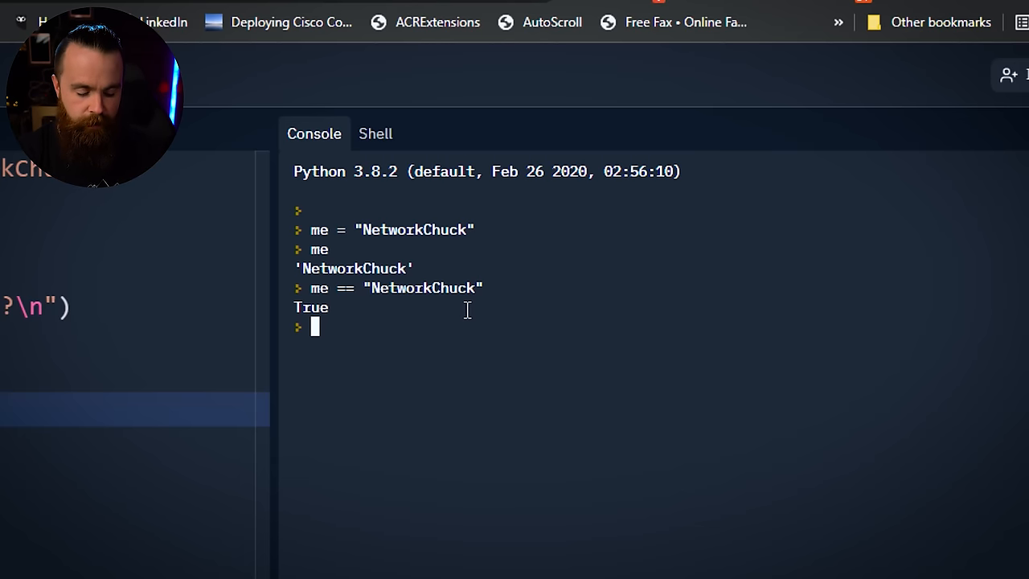
Print type(me == "NetworkChuck") in the console, showing <class 'bool'>
text(print()
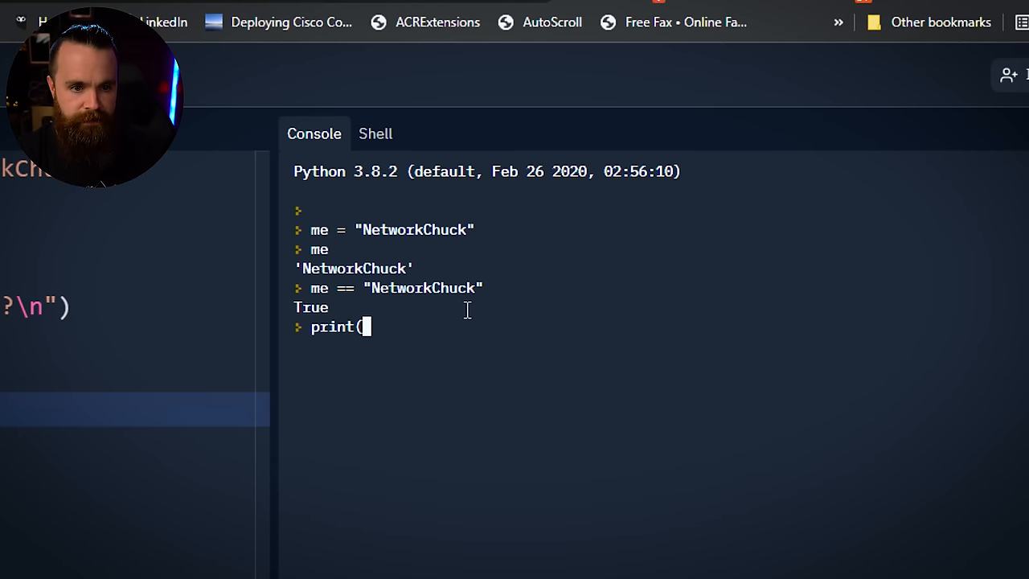
text(typoe)
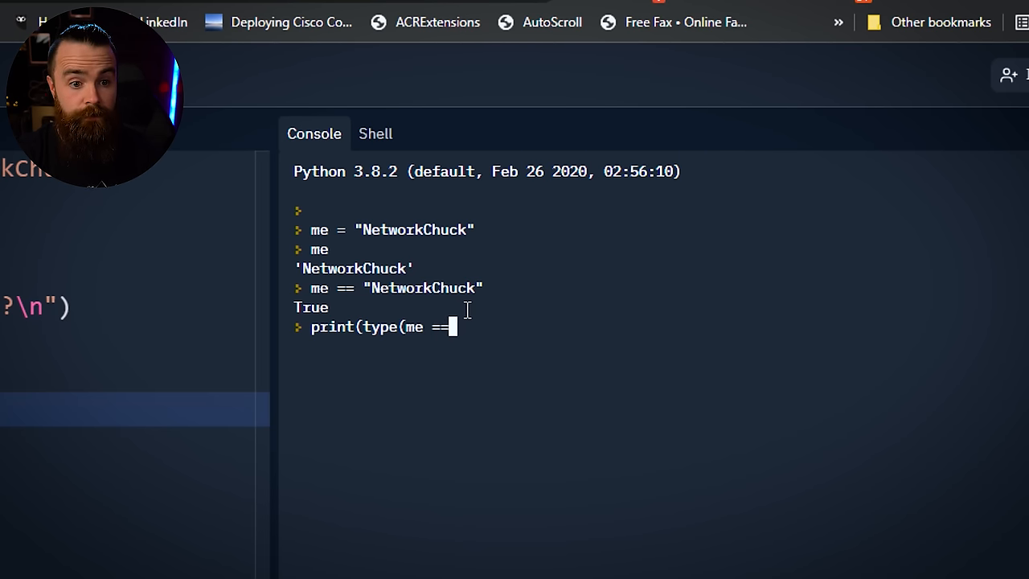
text("NetworkChuck")
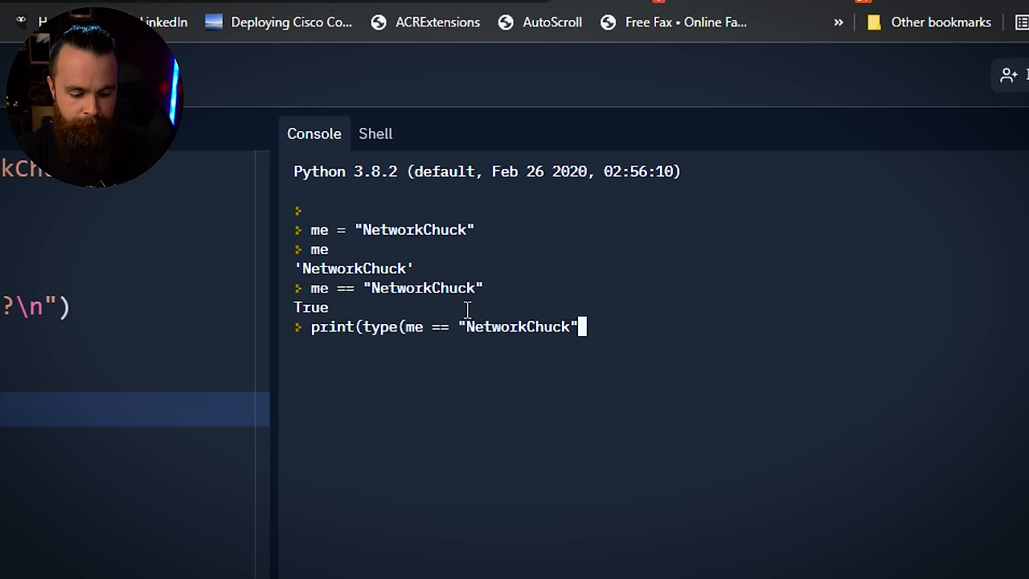
text())
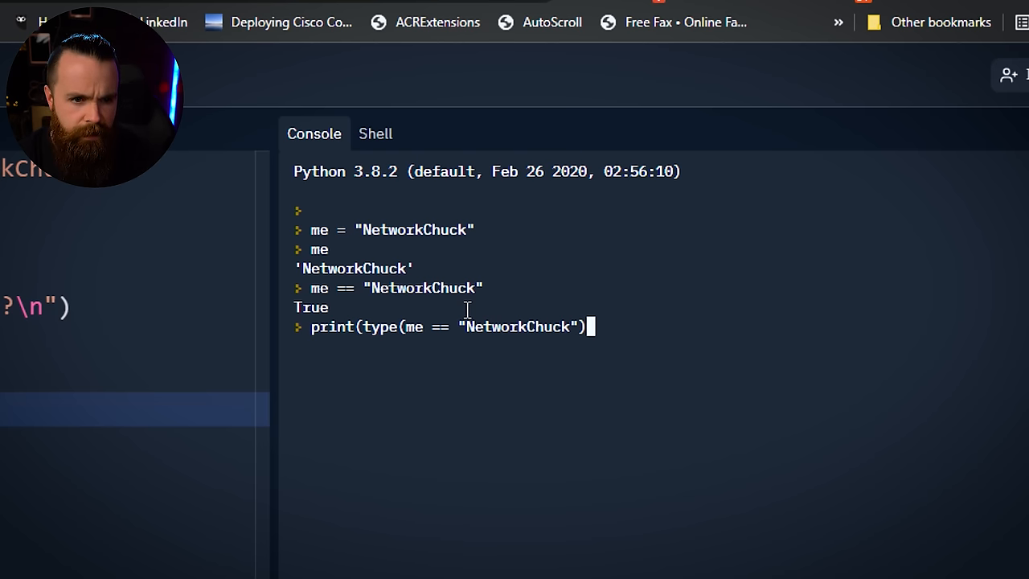
text())
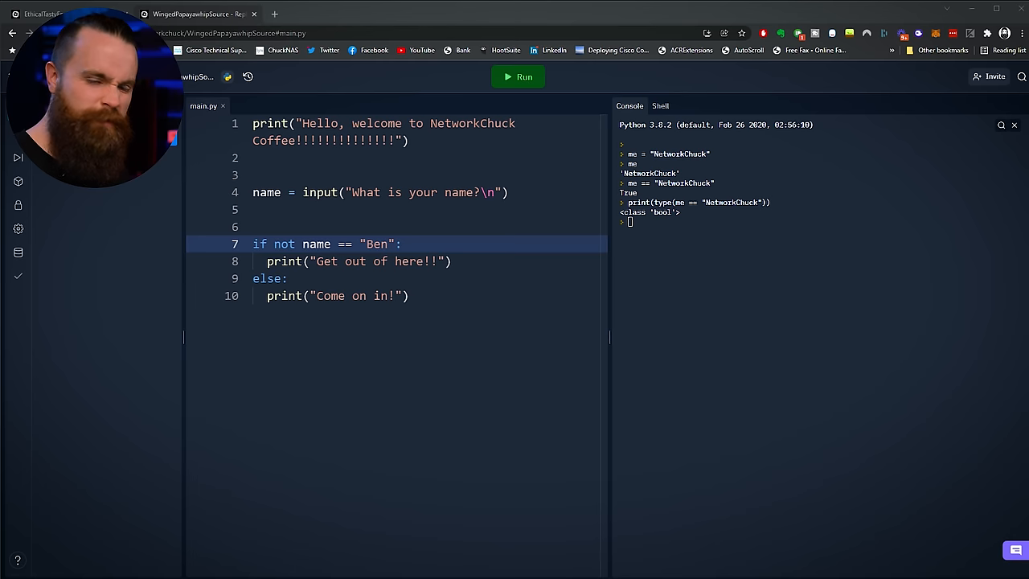
mouse_move(988, 271)
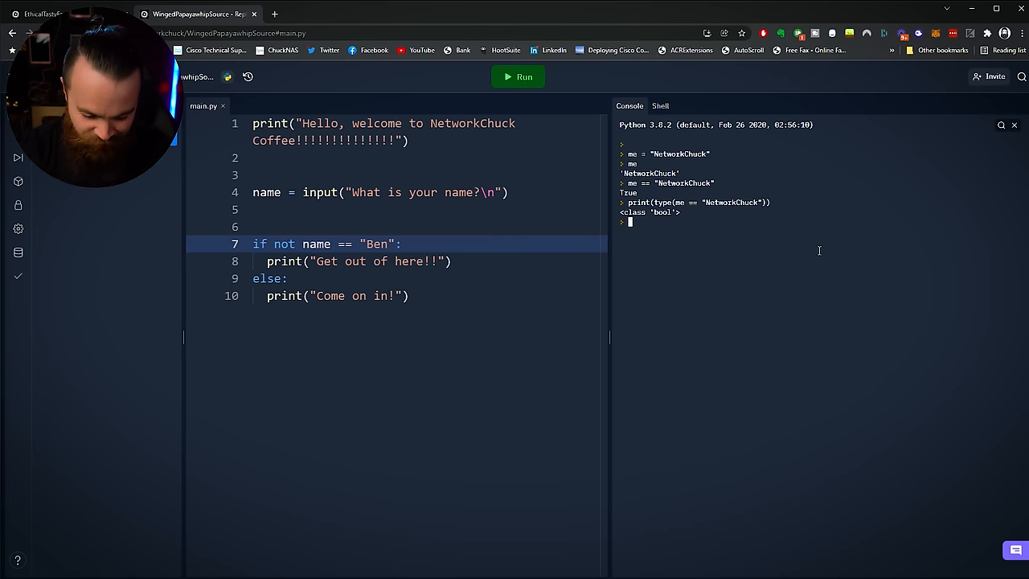
Evaluate me == "Nick" (False), then not me == "Nick" (True) in the console
text(me)
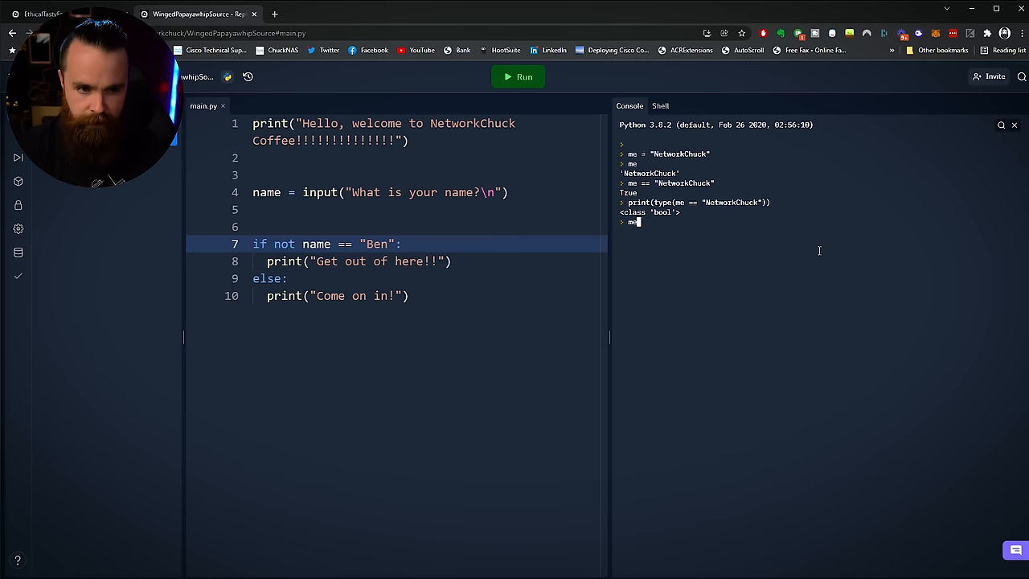
text(==)
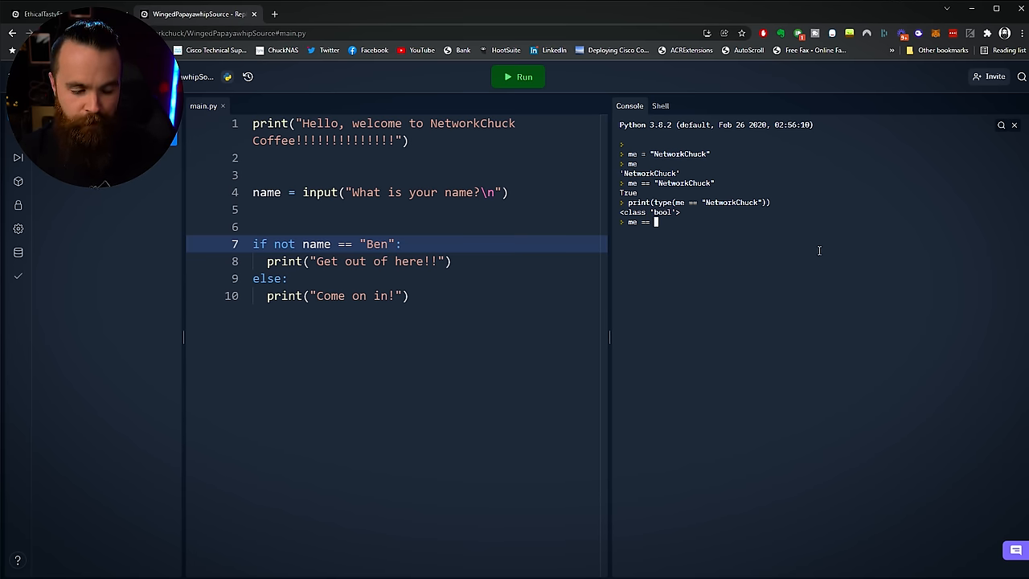
text("Nick)
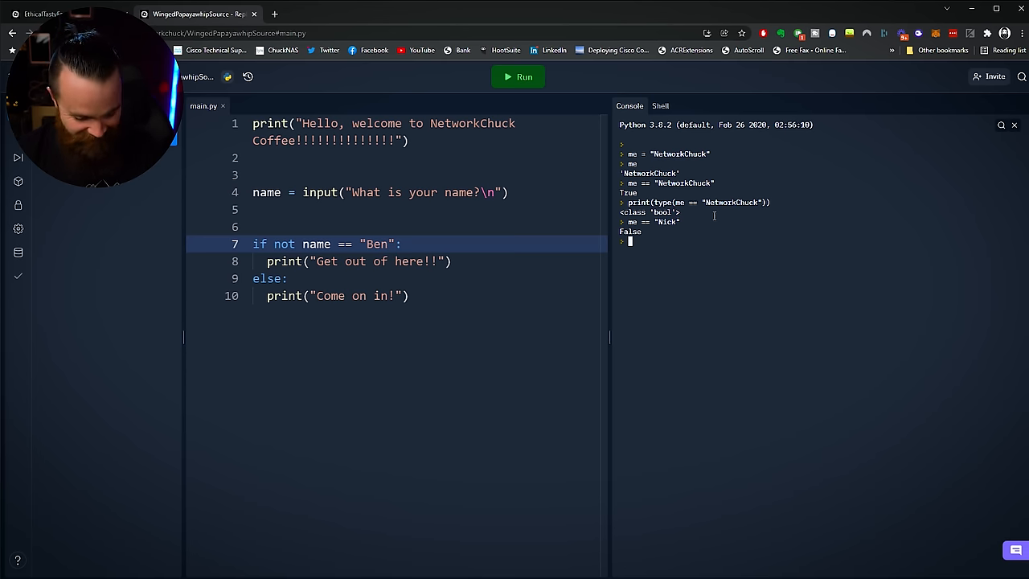
text(me == "Nick")
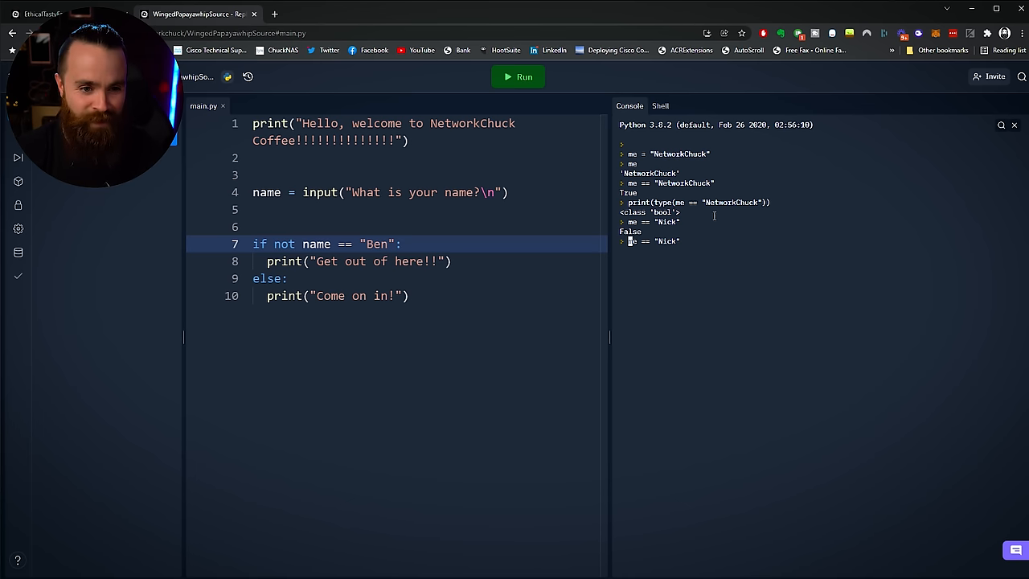
text(not)
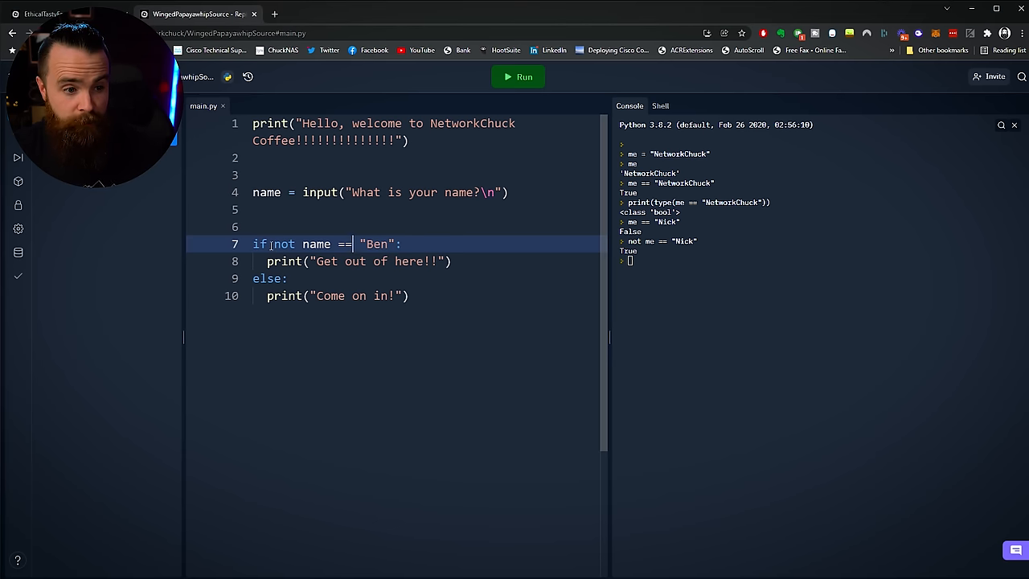
Replace not with != so line 7 reads if name != "Ben", and rerun the script
double_click(285, 243)
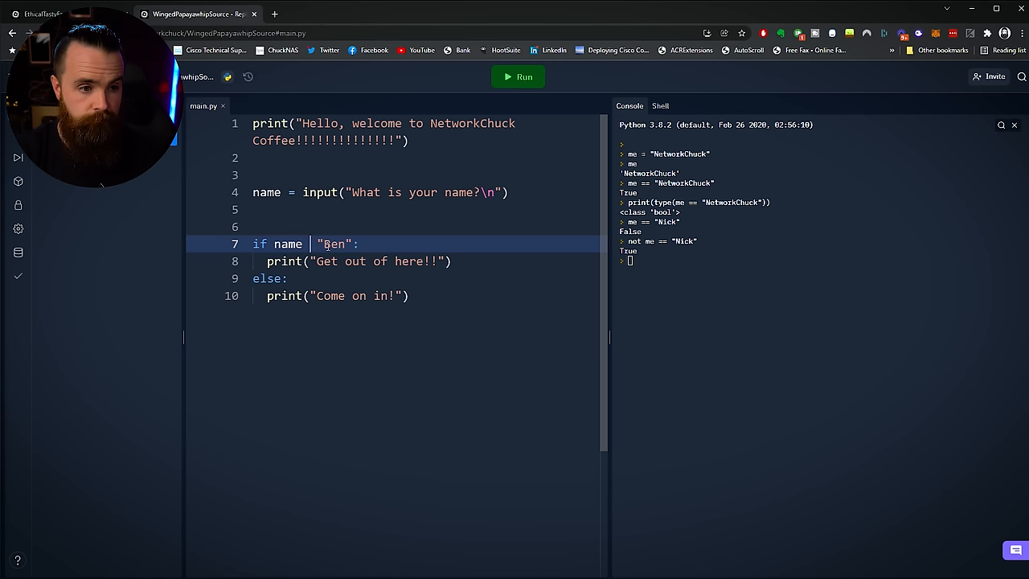
text(!=)
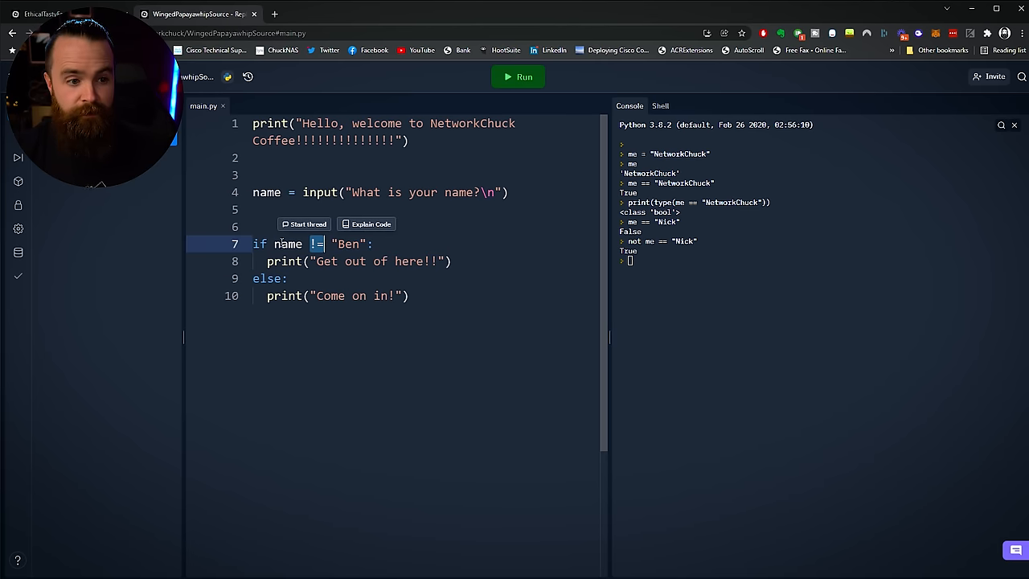
mouse_move(519, 76)
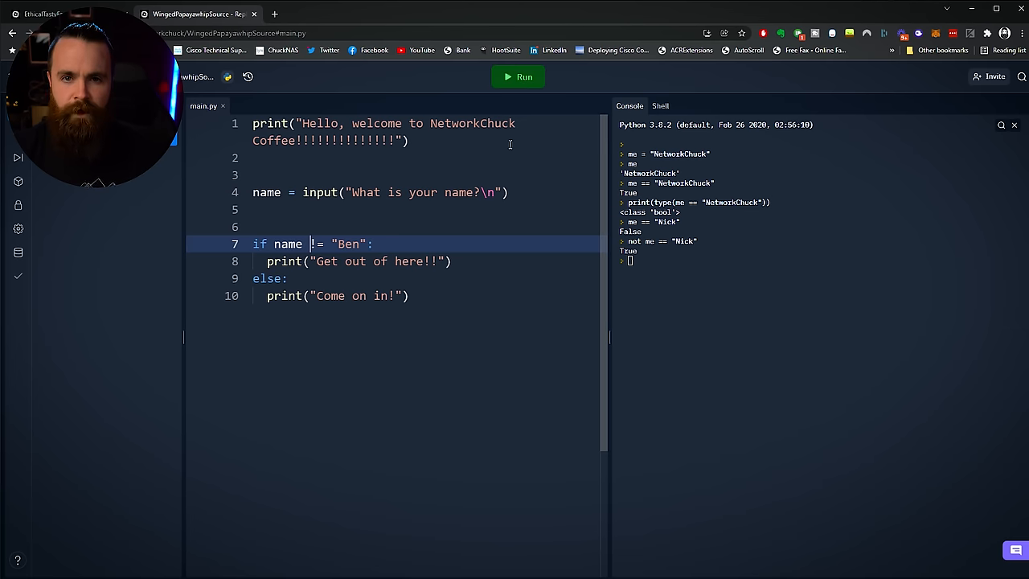
click(517, 77)
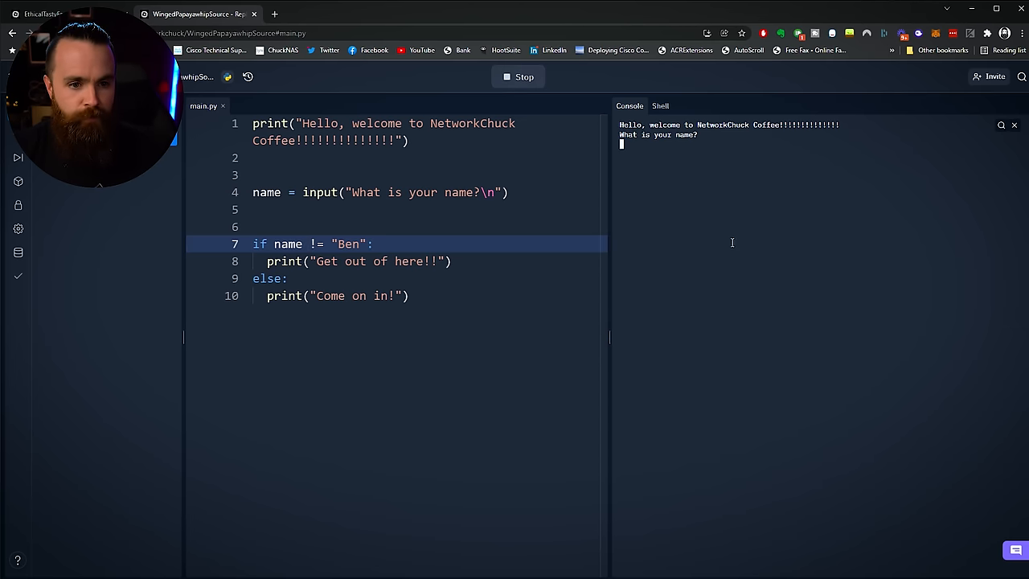